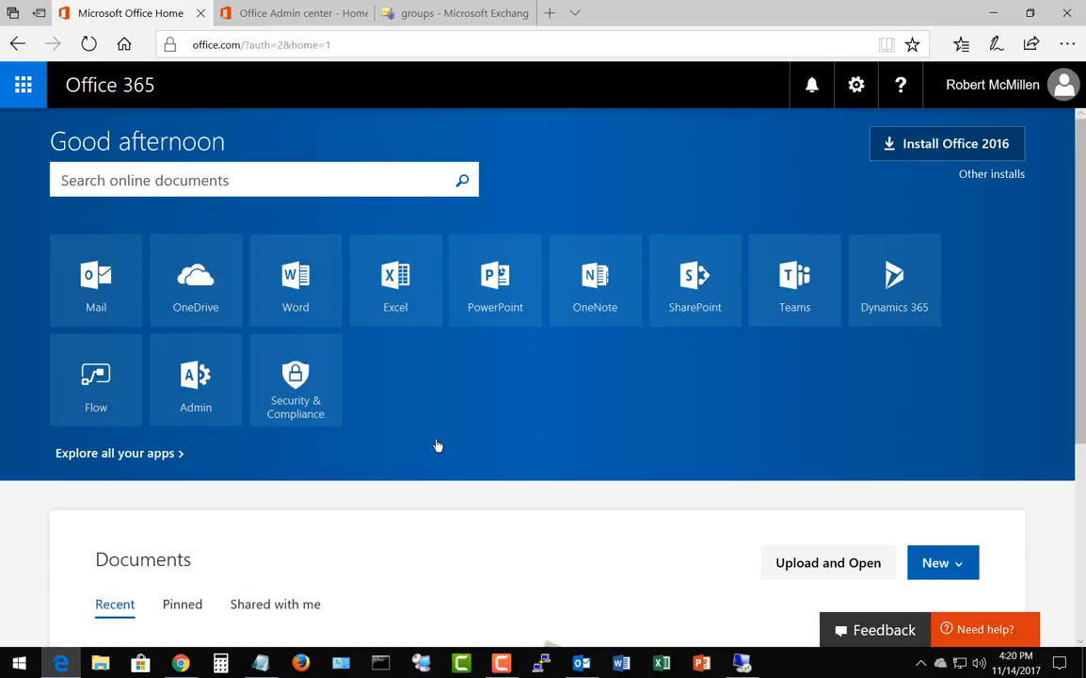
# Step: Switch to the Office 365 Admin center home page to reach its admin centers list
pyautogui.click(263, 179)
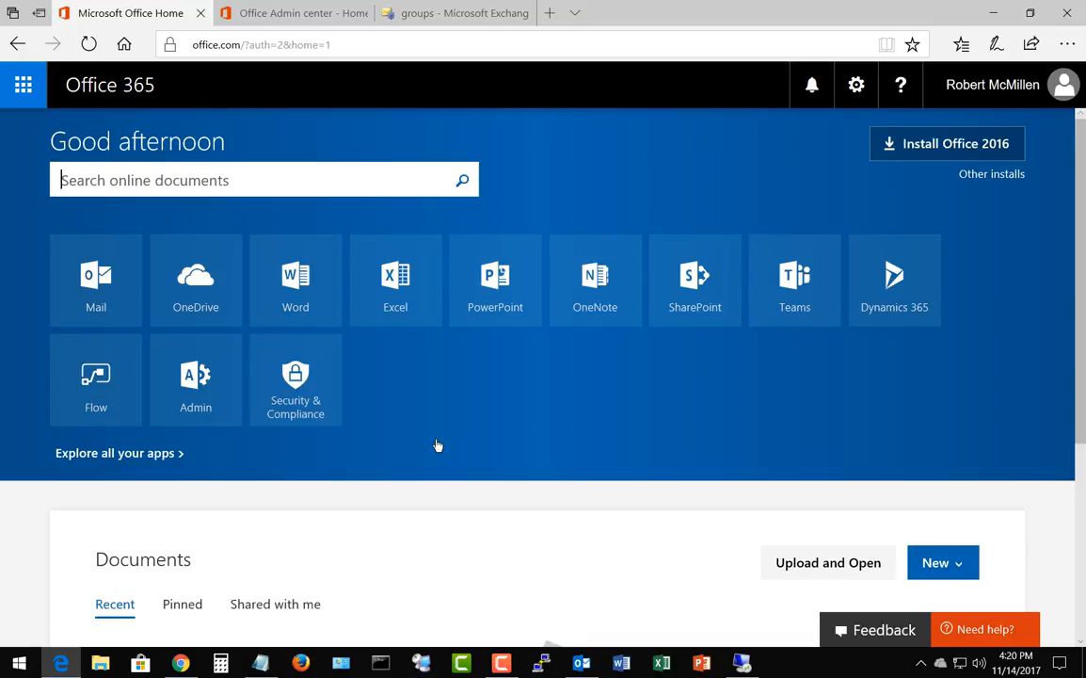
pyautogui.moveTo(195, 406)
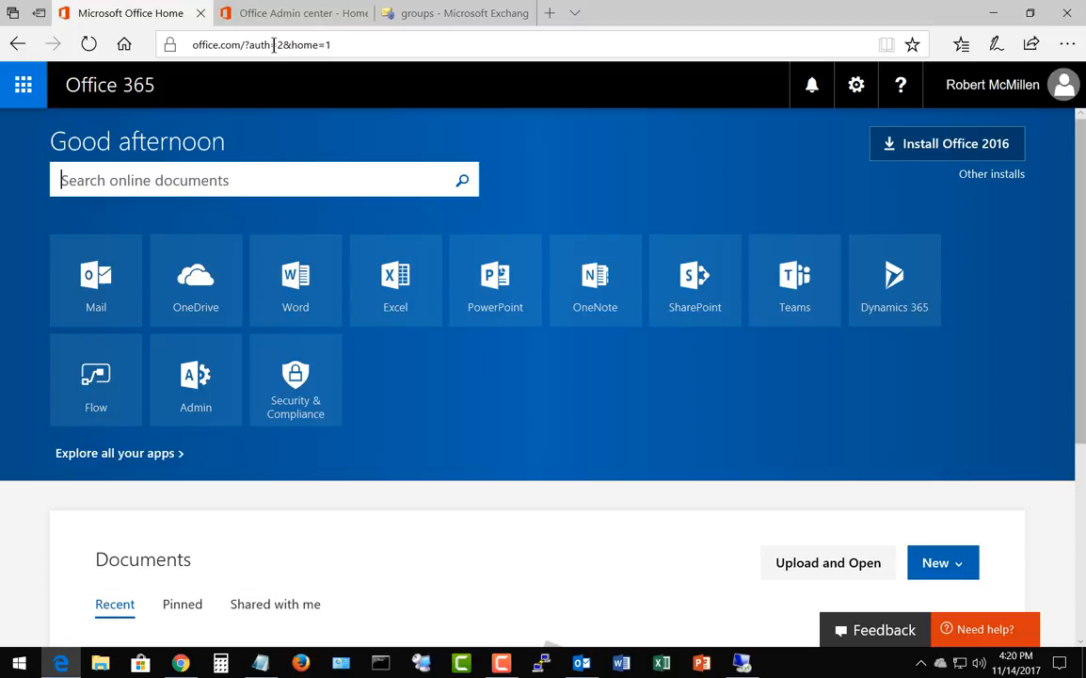
pyautogui.click(195, 376)
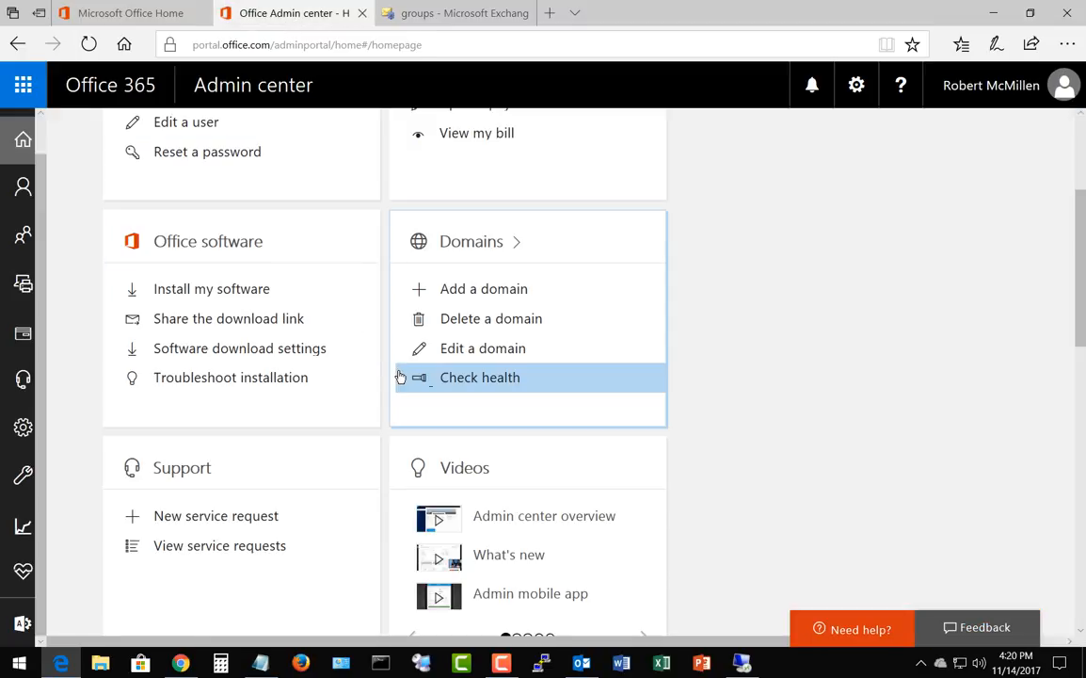
pyautogui.moveTo(246, 486)
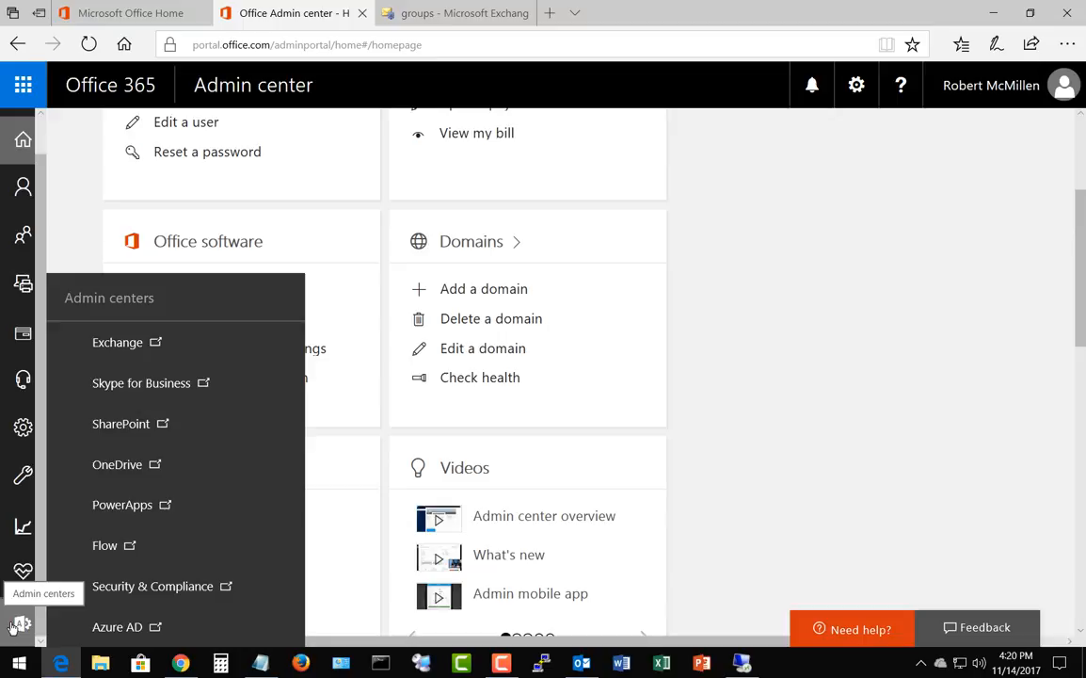
pyautogui.moveTo(185, 350)
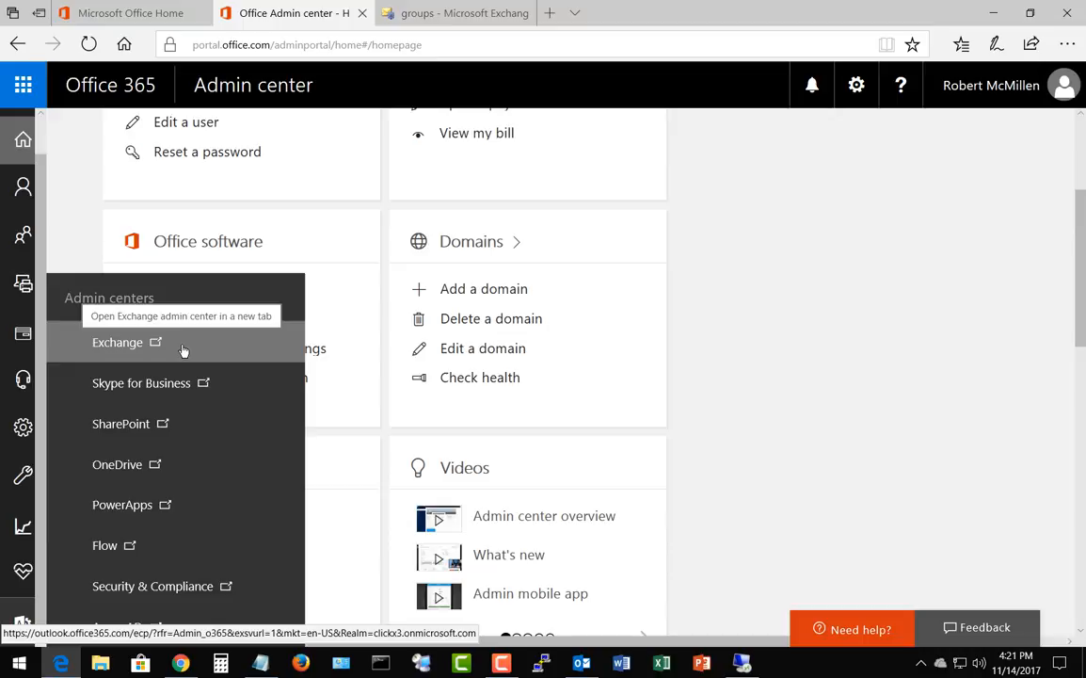
# Step: Open Exchange admin center and reveal the distribution, security and dynamic group options
pyautogui.click(117, 342)
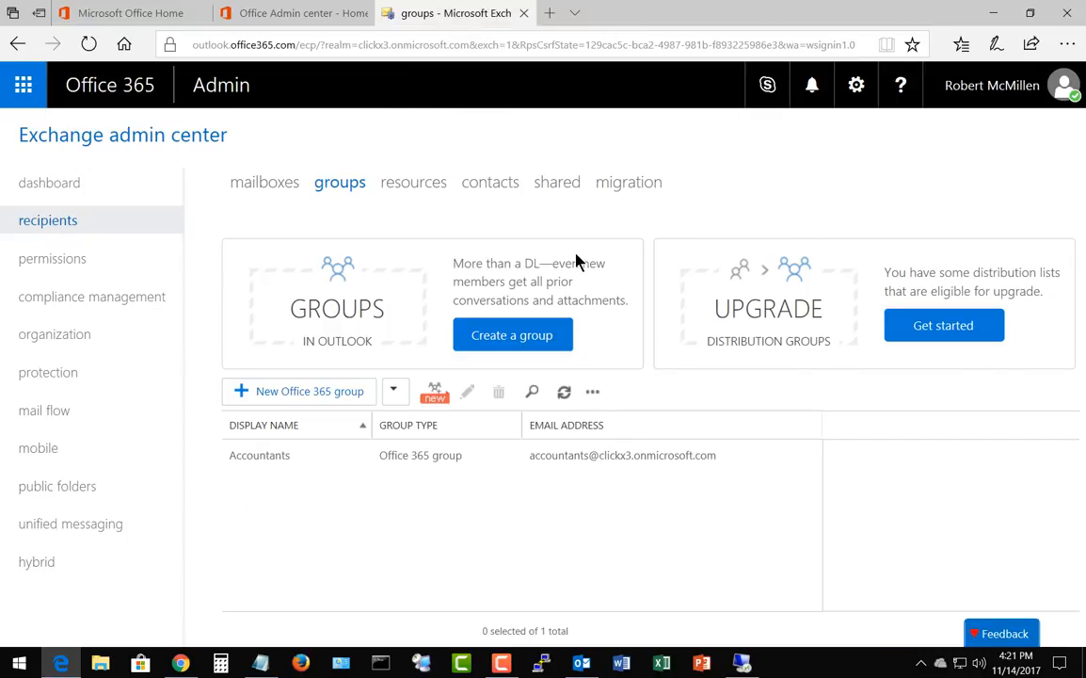
pyautogui.moveTo(647, 311)
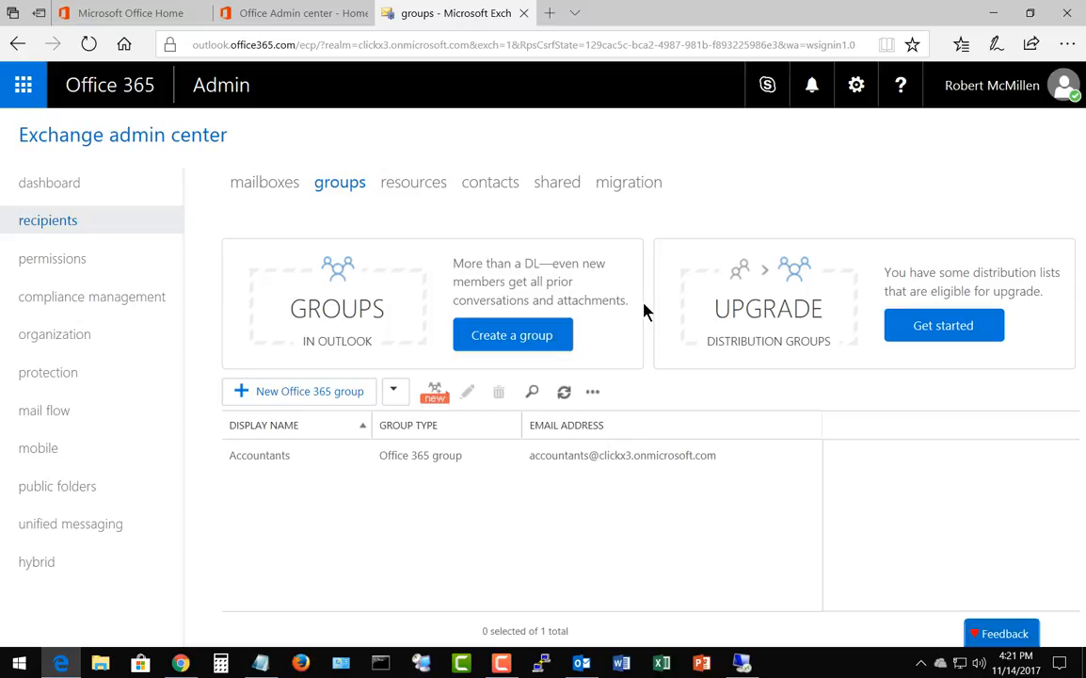
pyautogui.moveTo(430, 422)
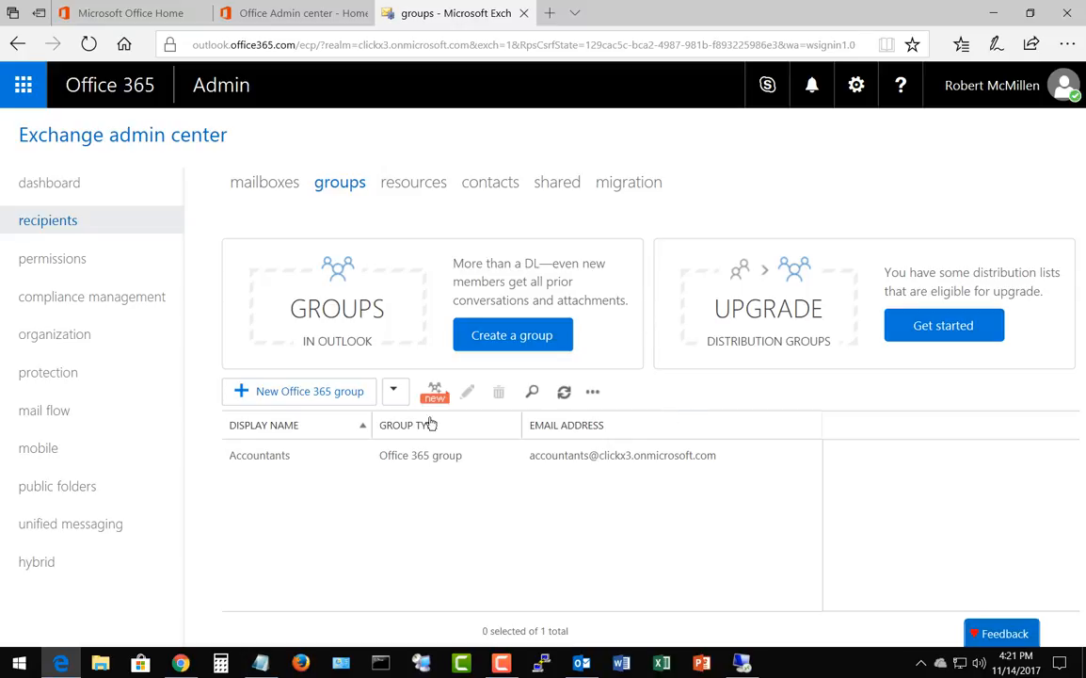
pyautogui.moveTo(394, 392)
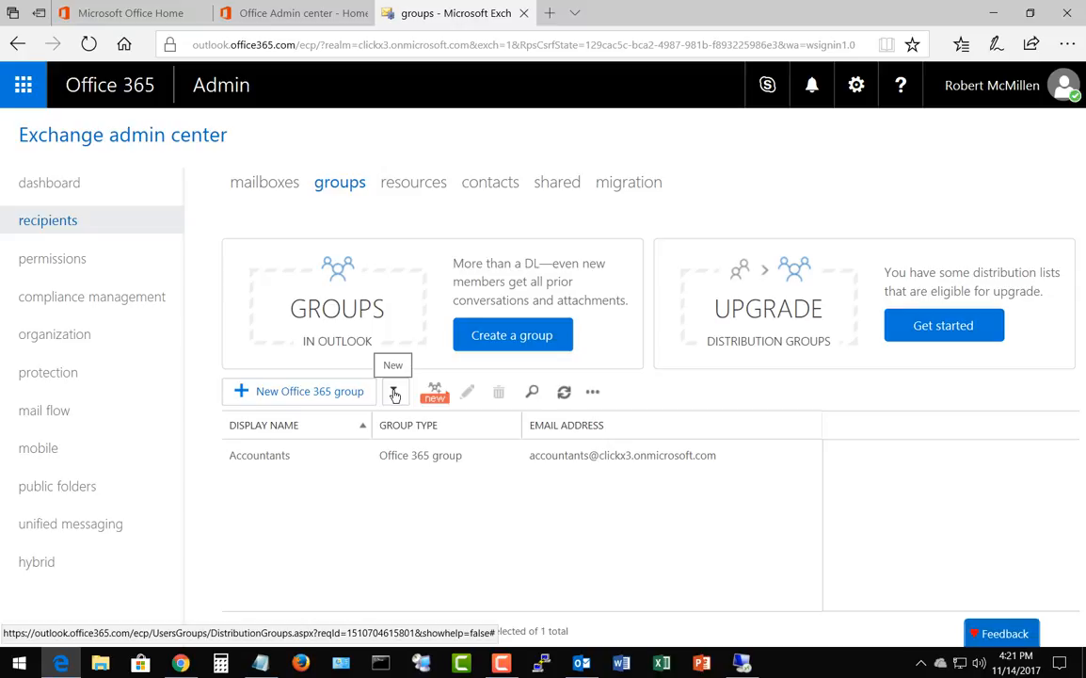
pyautogui.click(395, 392)
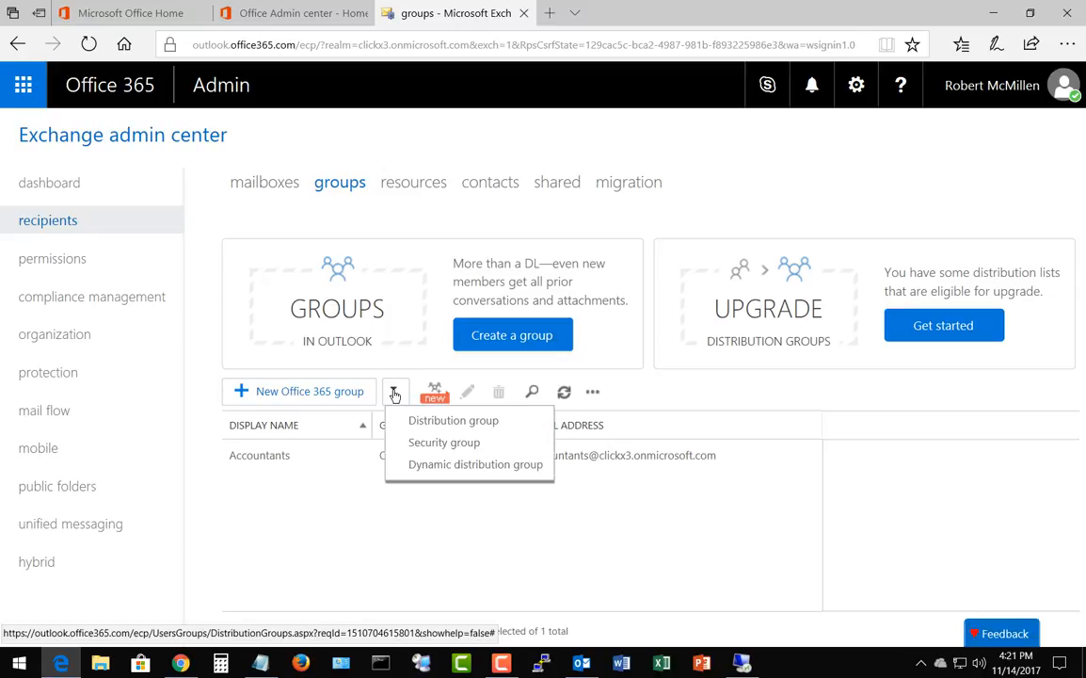
pyautogui.moveTo(474, 484)
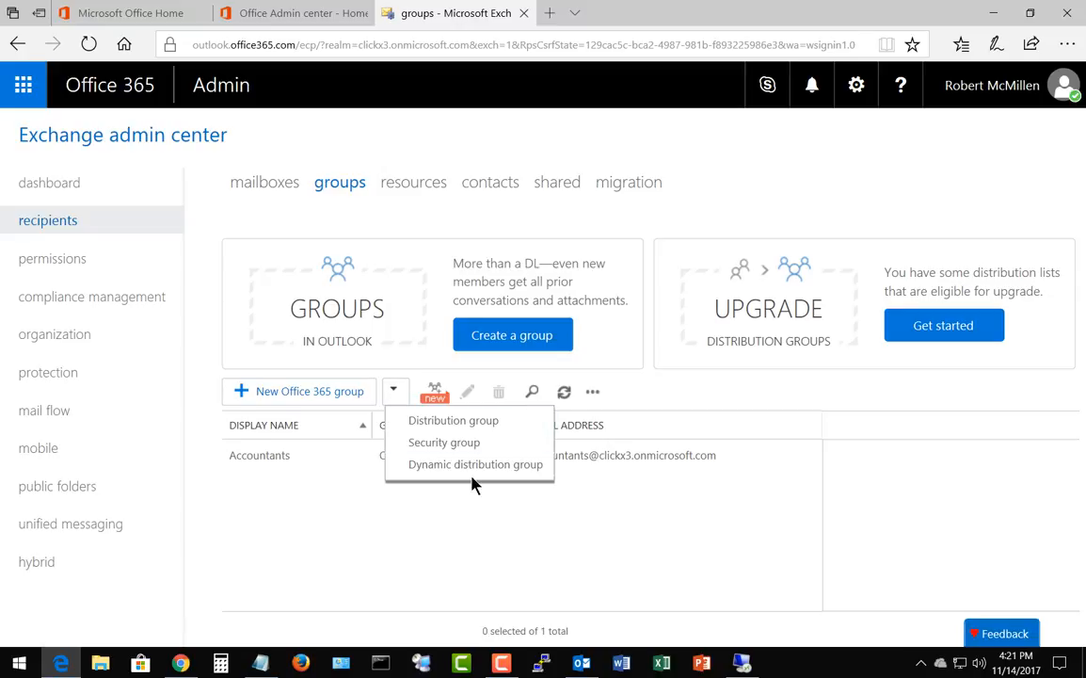
pyautogui.moveTo(475, 464)
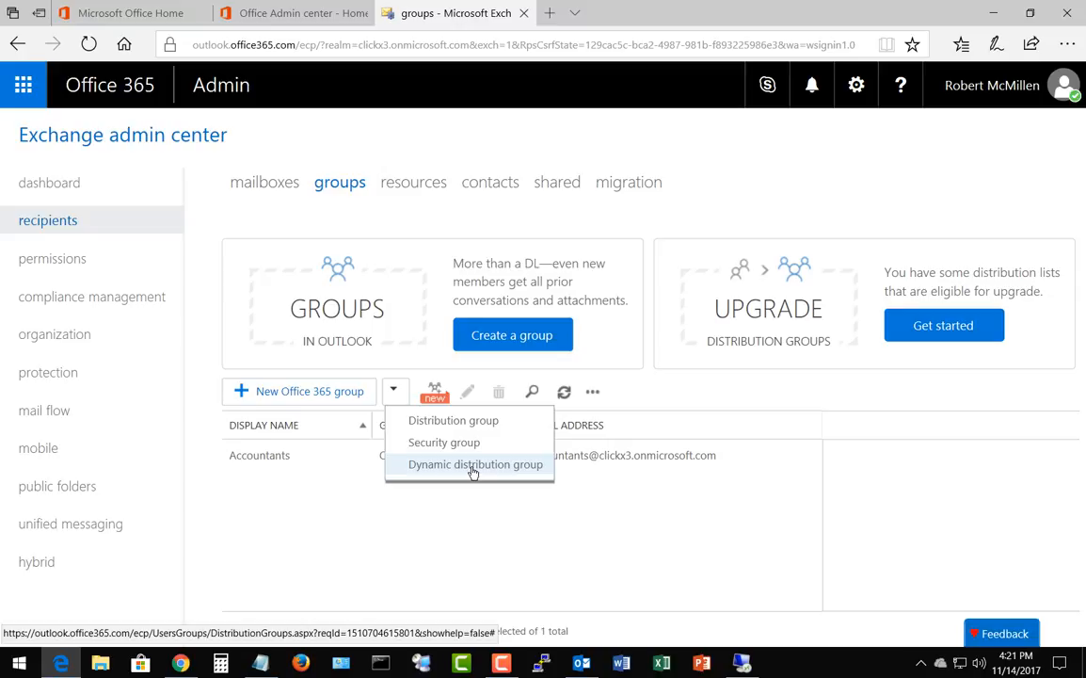
# Step: Start a maximized new dynamic distribution group named DynGroup
pyautogui.click(475, 464)
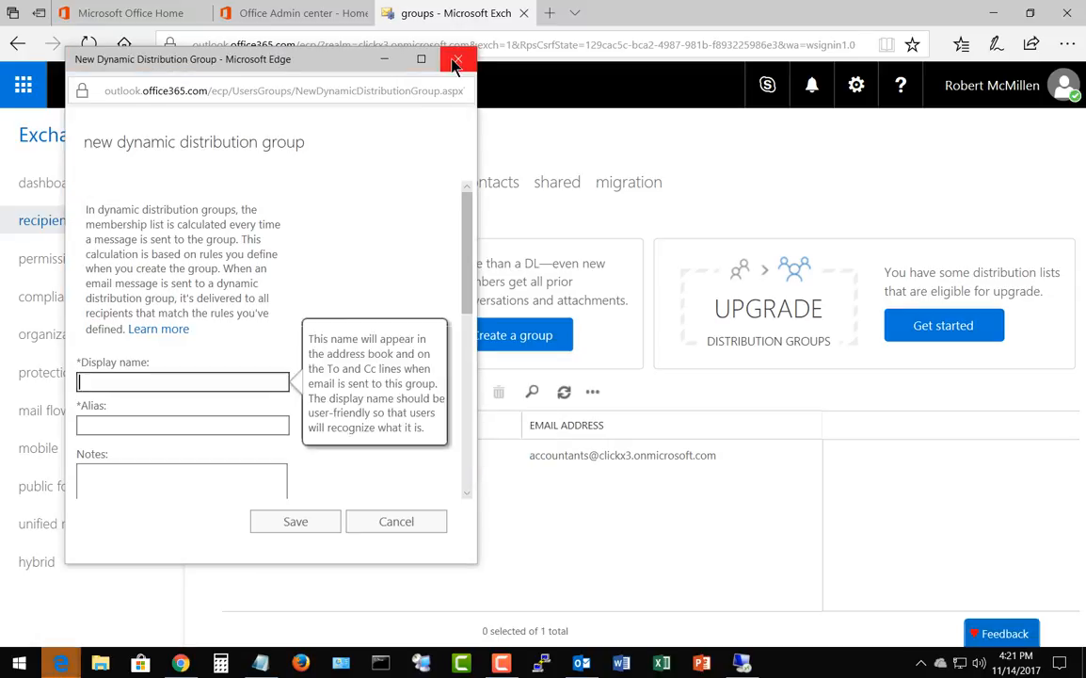
pyautogui.click(421, 59)
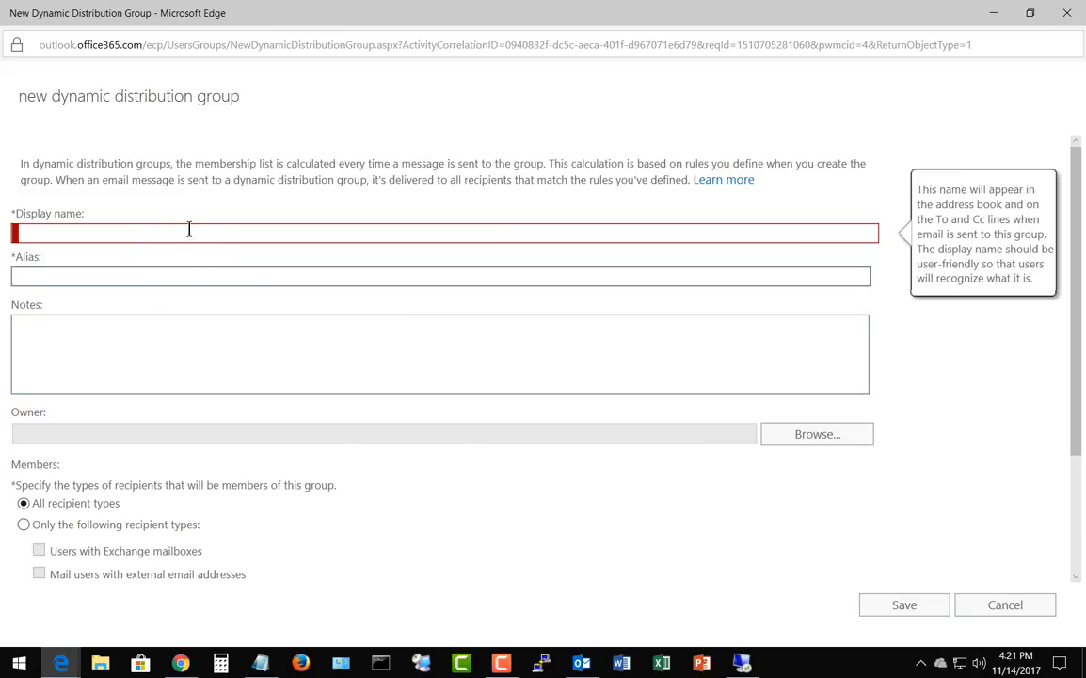
pyautogui.write('D')
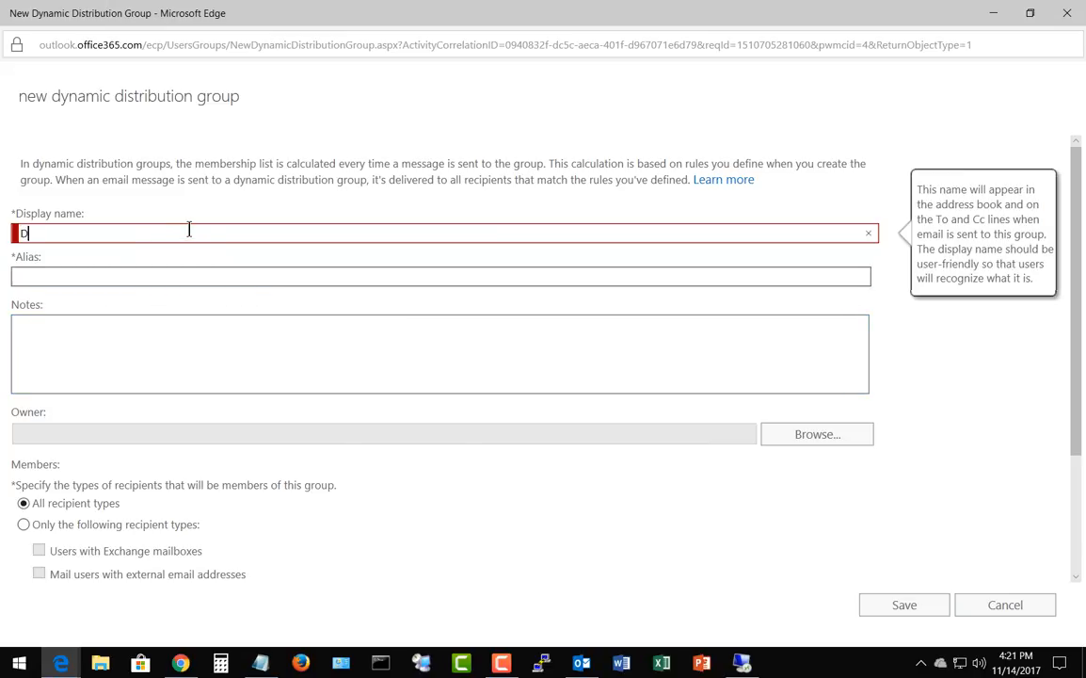
pyautogui.write('DynGroup')
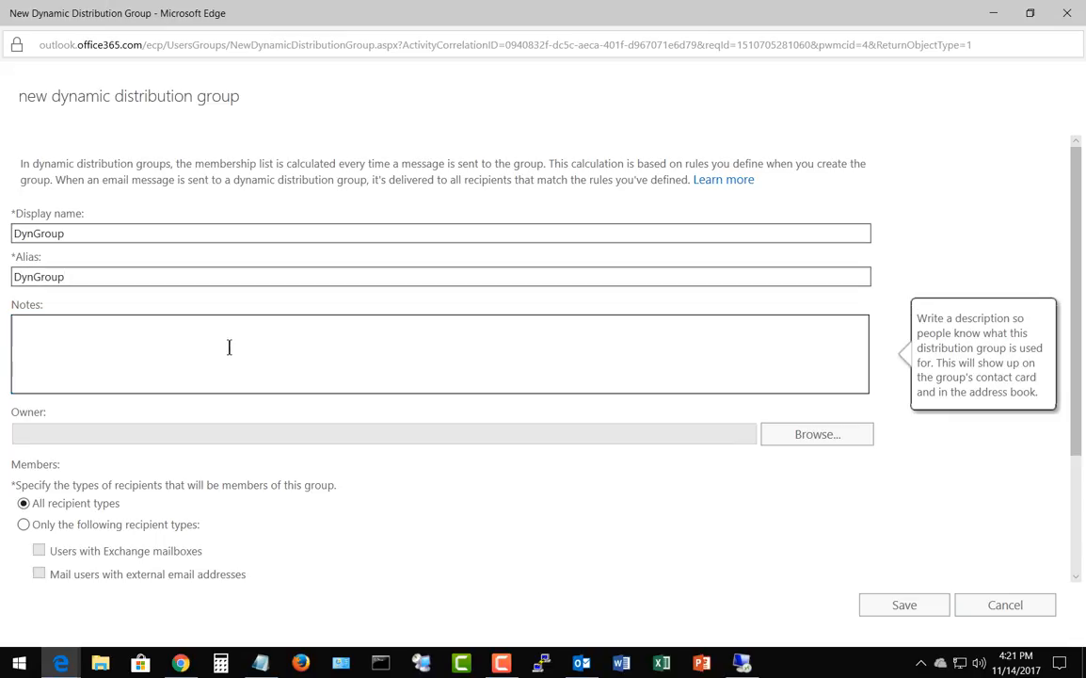
pyautogui.moveTo(224, 426)
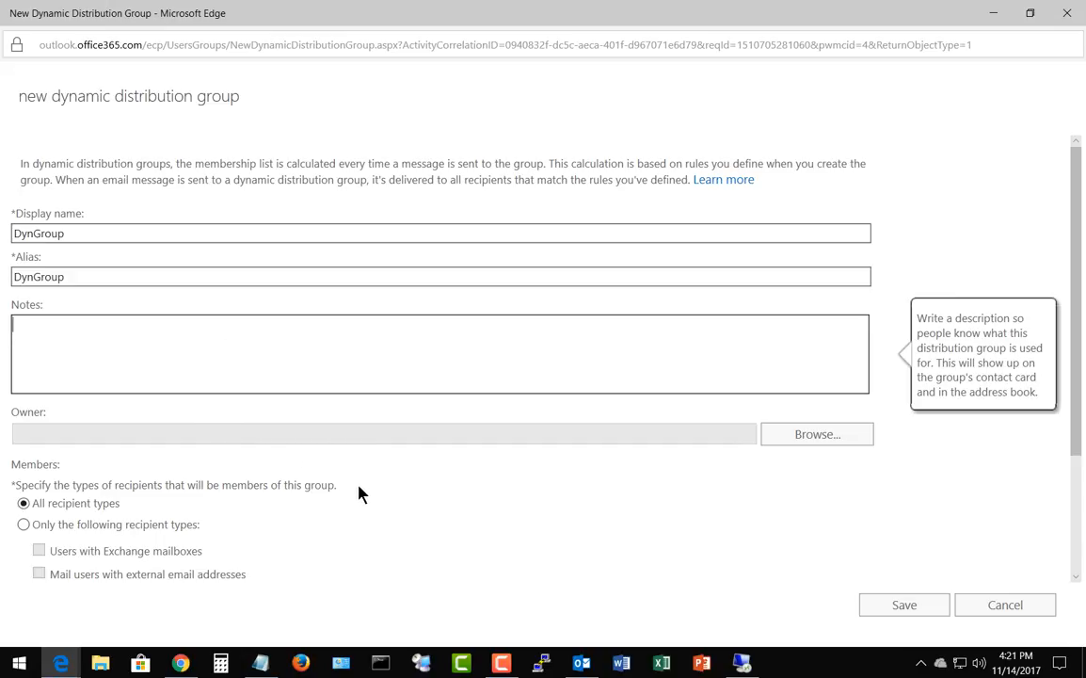
pyautogui.moveTo(816, 434)
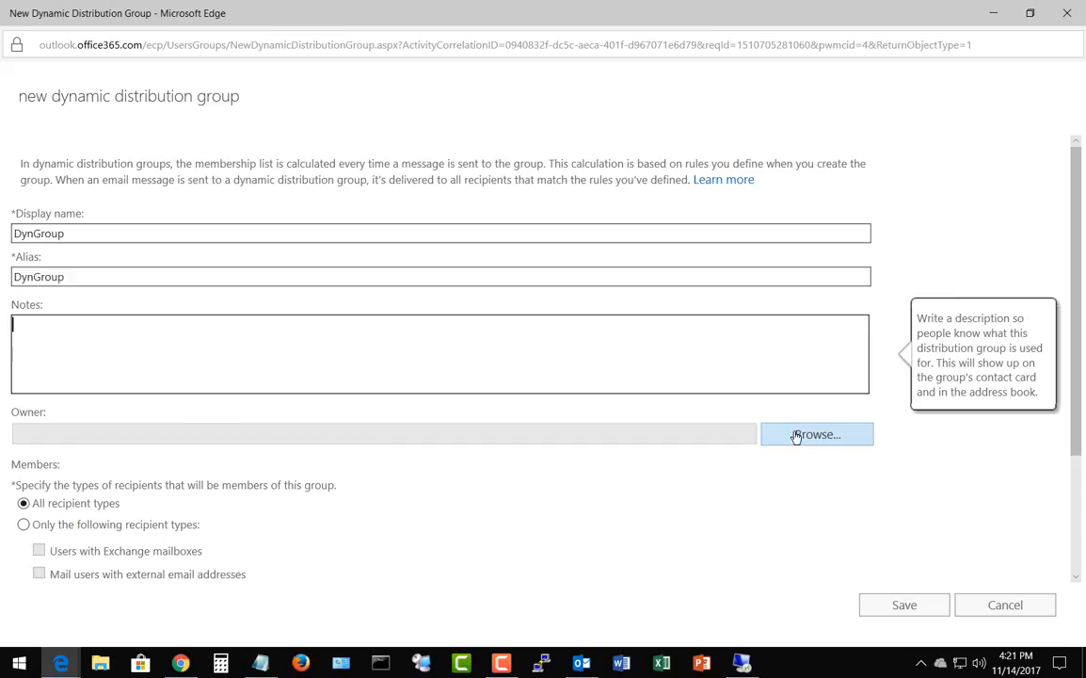
# Step: Assign Robert McMillen as the group's owner
pyautogui.click(817, 434)
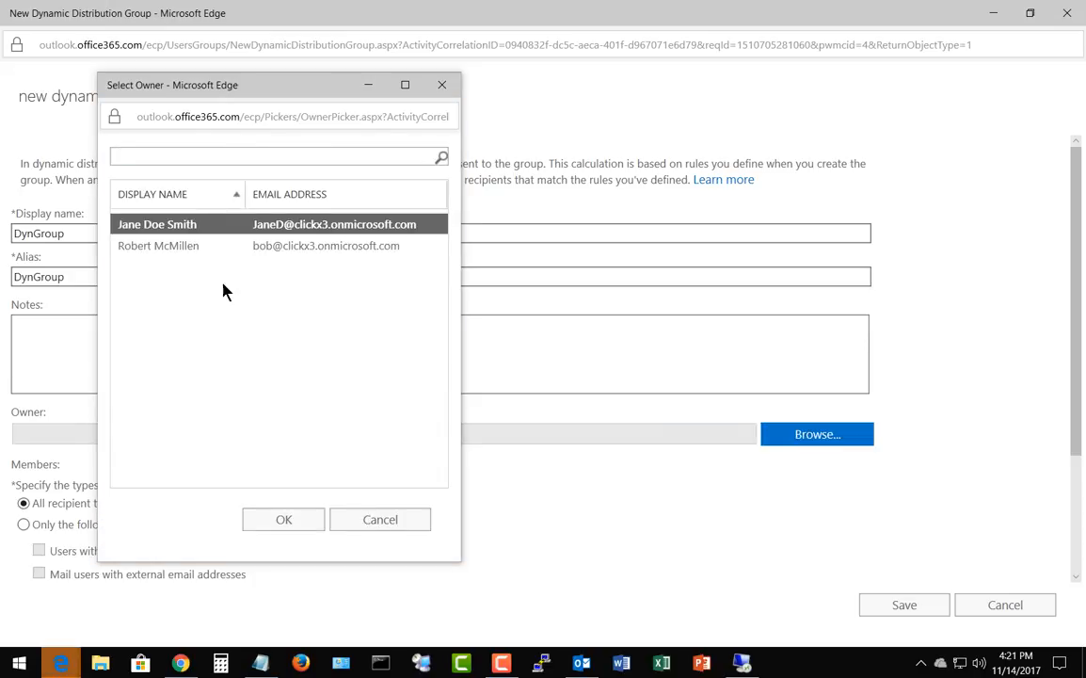
pyautogui.click(158, 245)
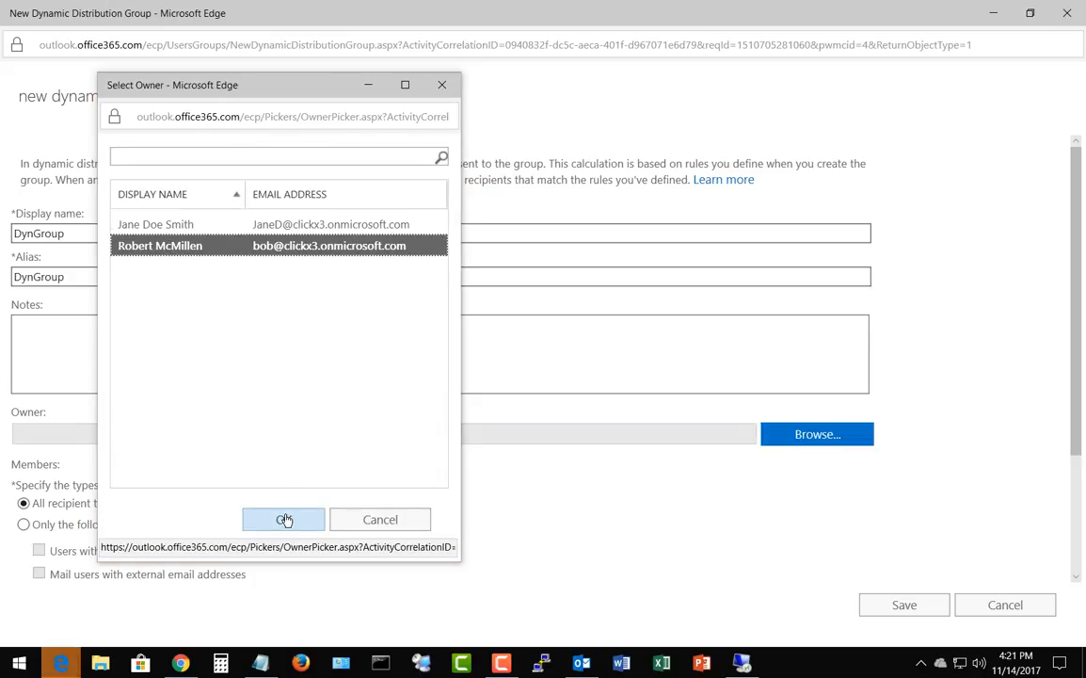
pyautogui.click(284, 519)
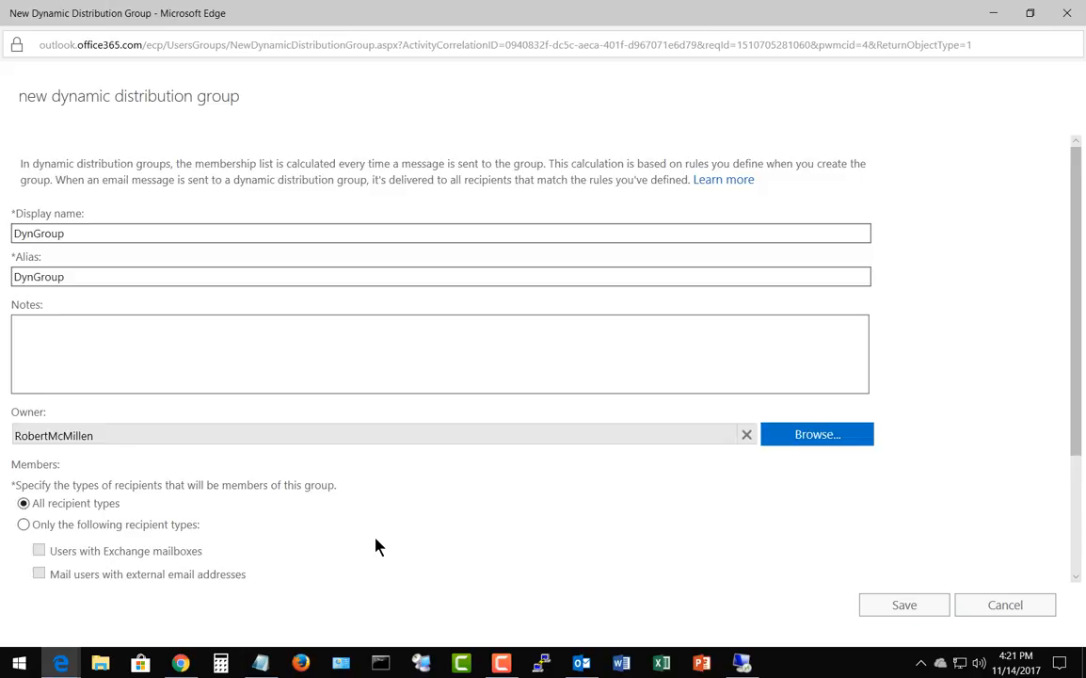
pyautogui.scroll(-3)
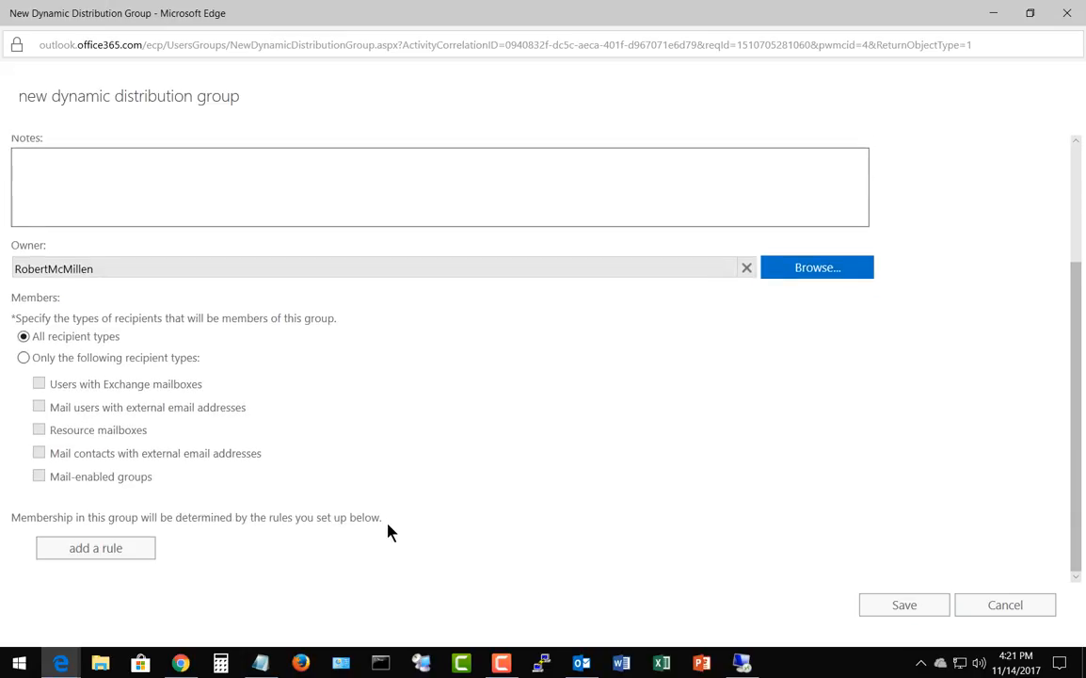
pyautogui.moveTo(398, 477)
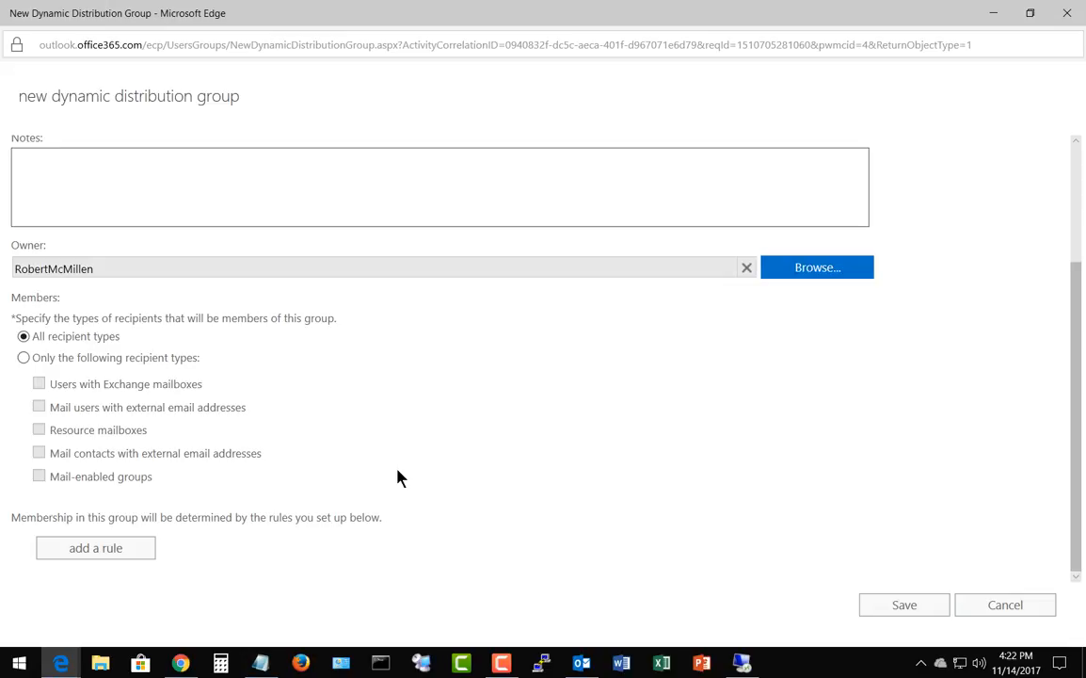
pyautogui.moveTo(23, 367)
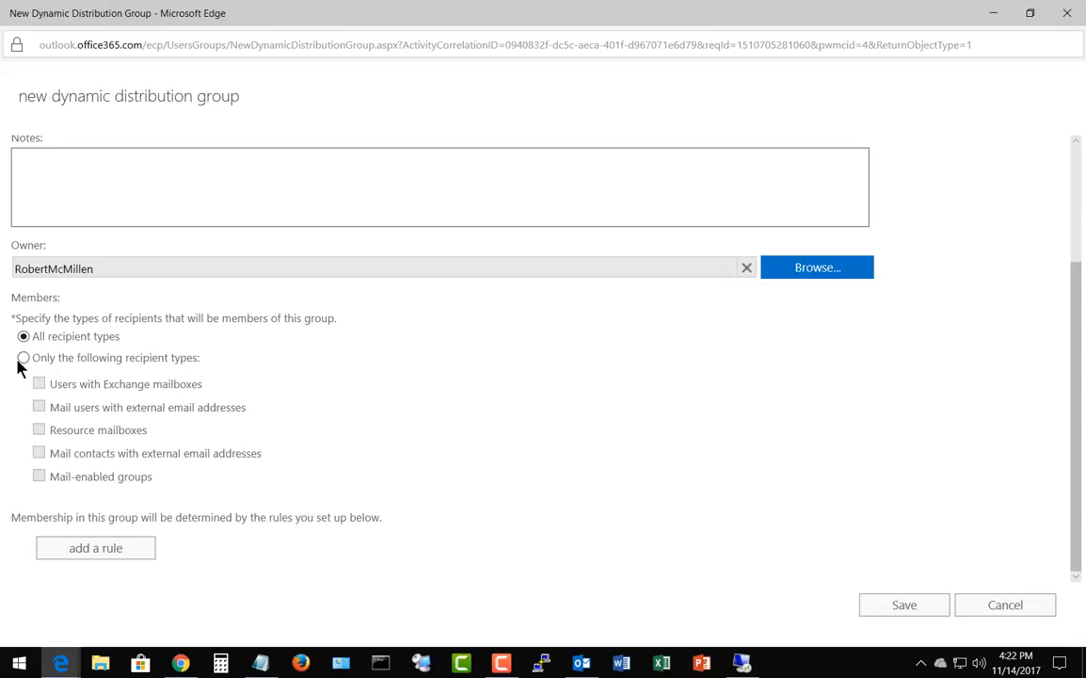
pyautogui.click(23, 356)
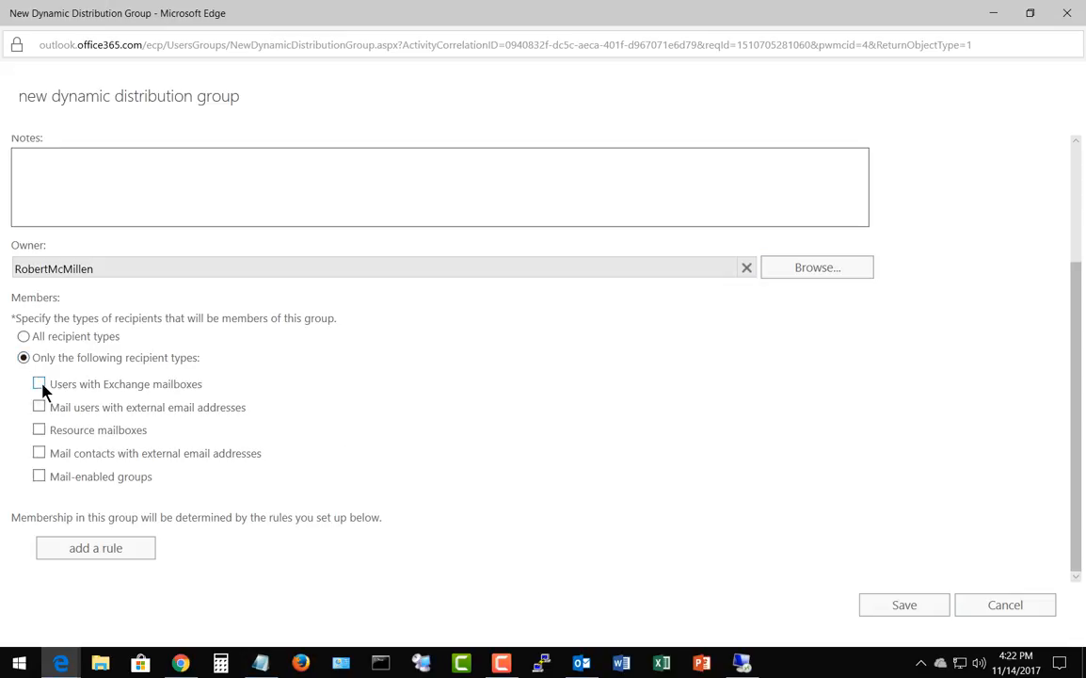
pyautogui.click(40, 383)
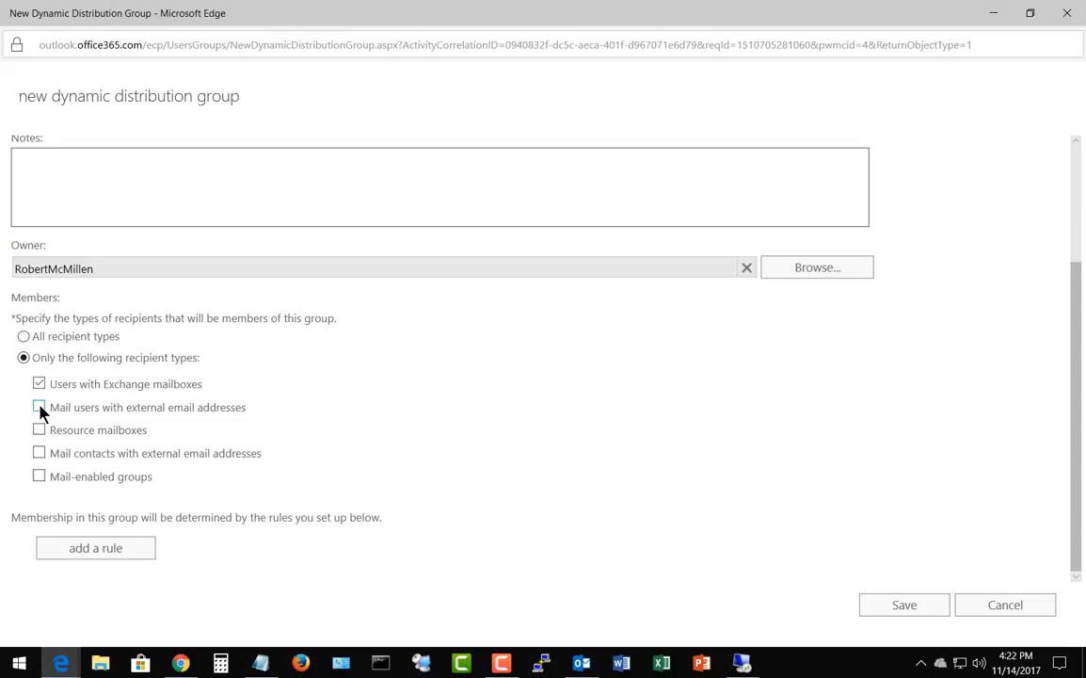
pyautogui.click(40, 429)
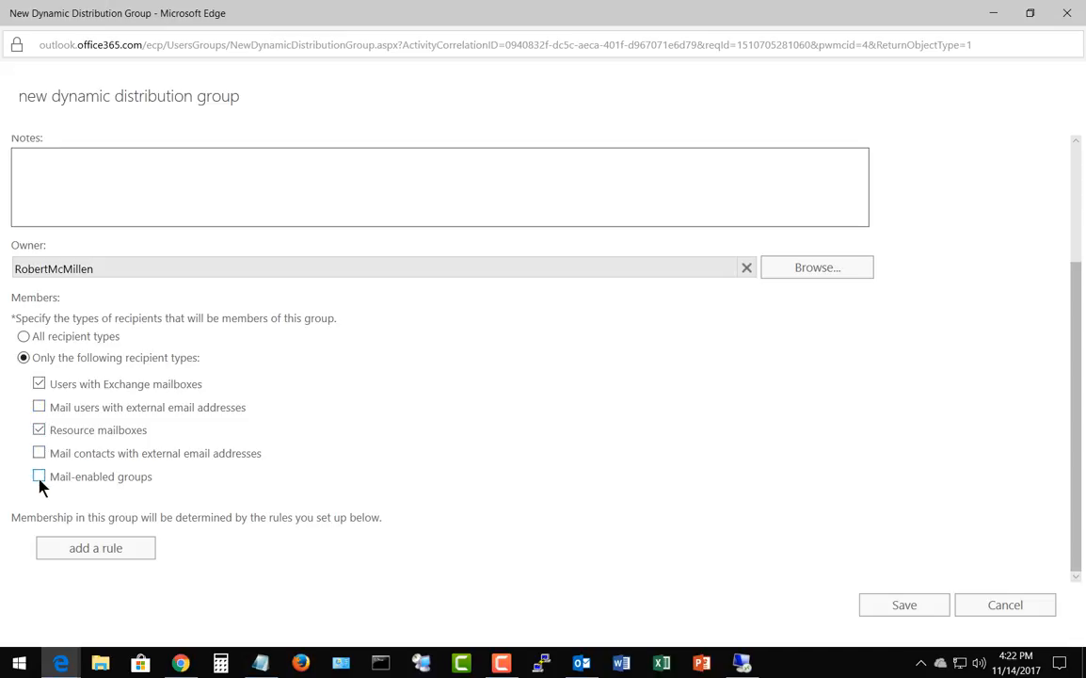
pyautogui.click(40, 476)
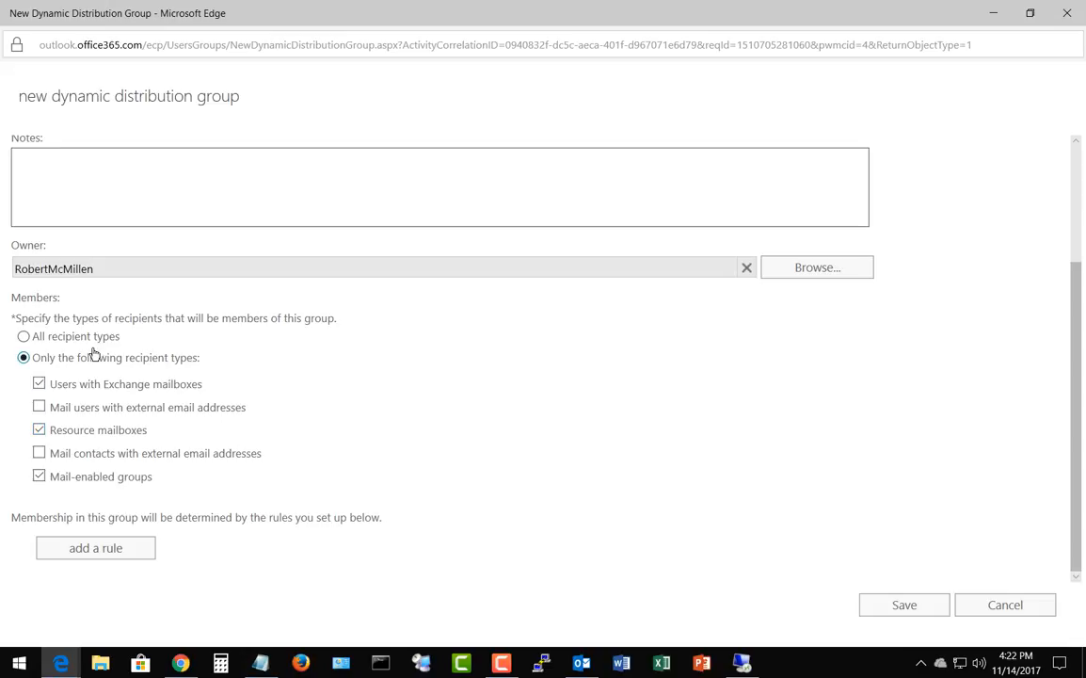
pyautogui.click(23, 336)
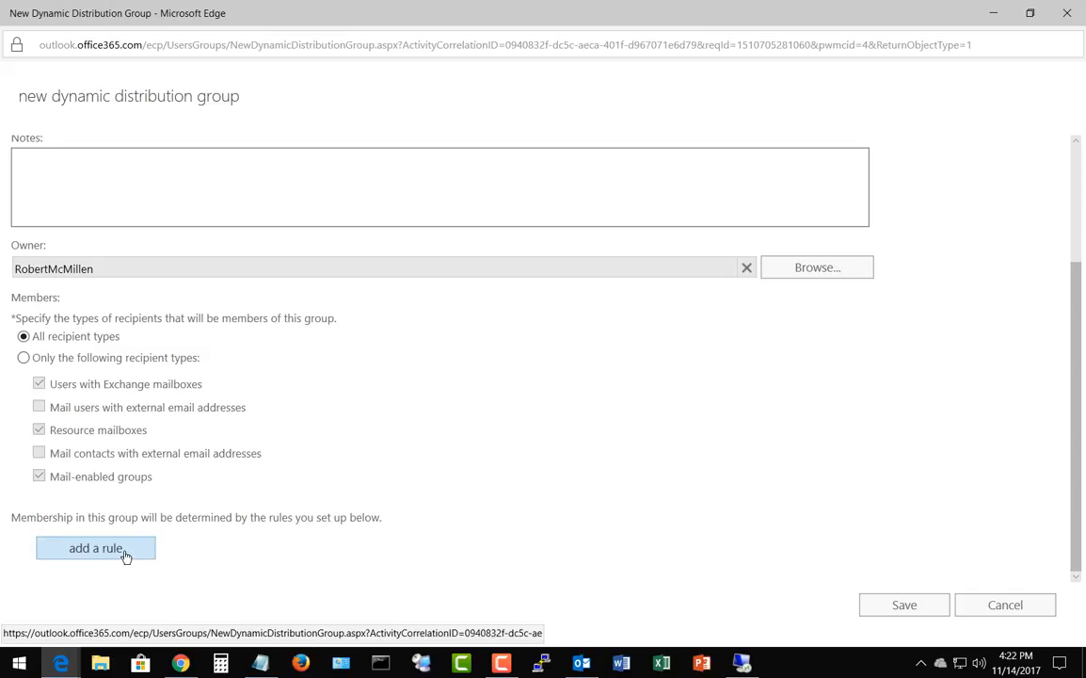
# Step: Add a membership rule to DynGroup and list its attributes to choose State or province
pyautogui.click(95, 548)
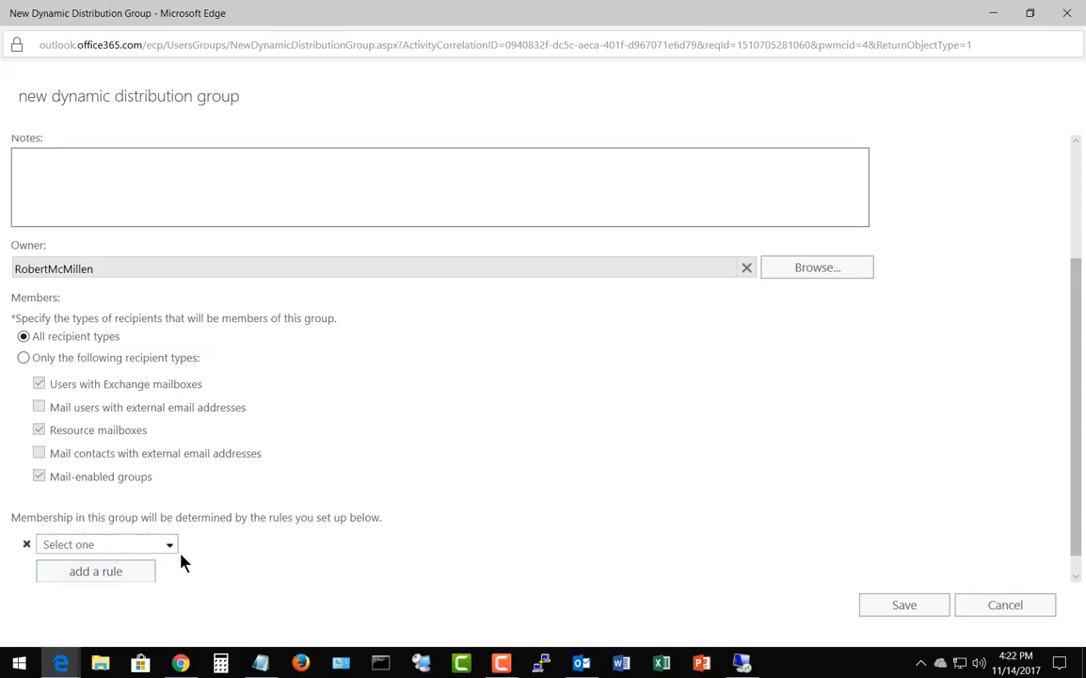
pyautogui.moveTo(226, 554)
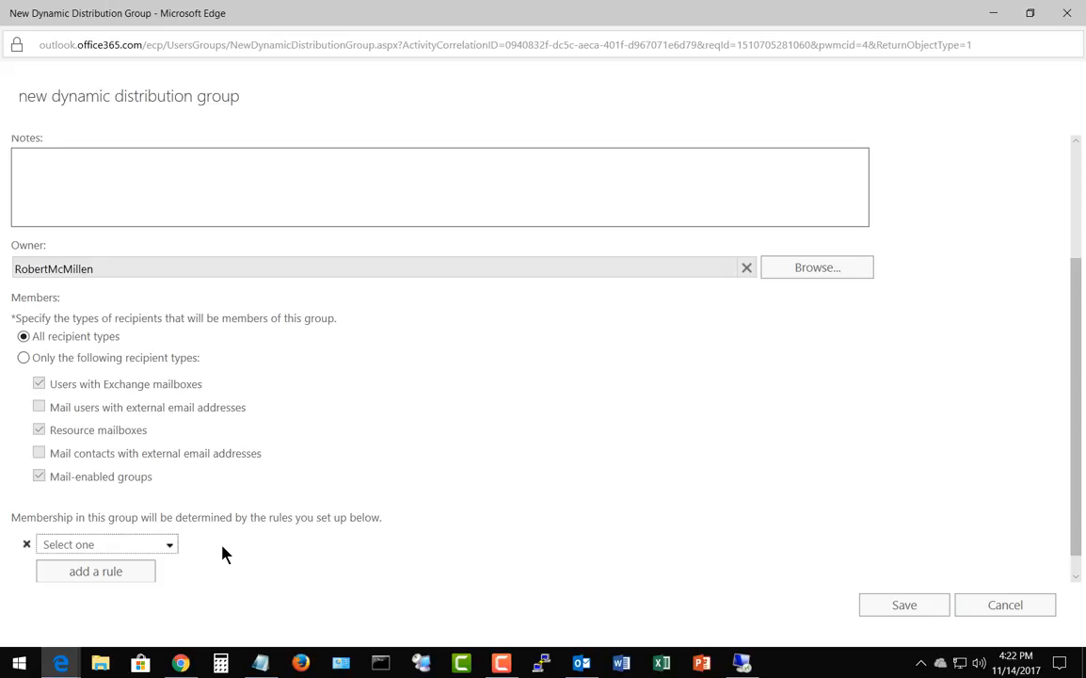
pyautogui.moveTo(203, 562)
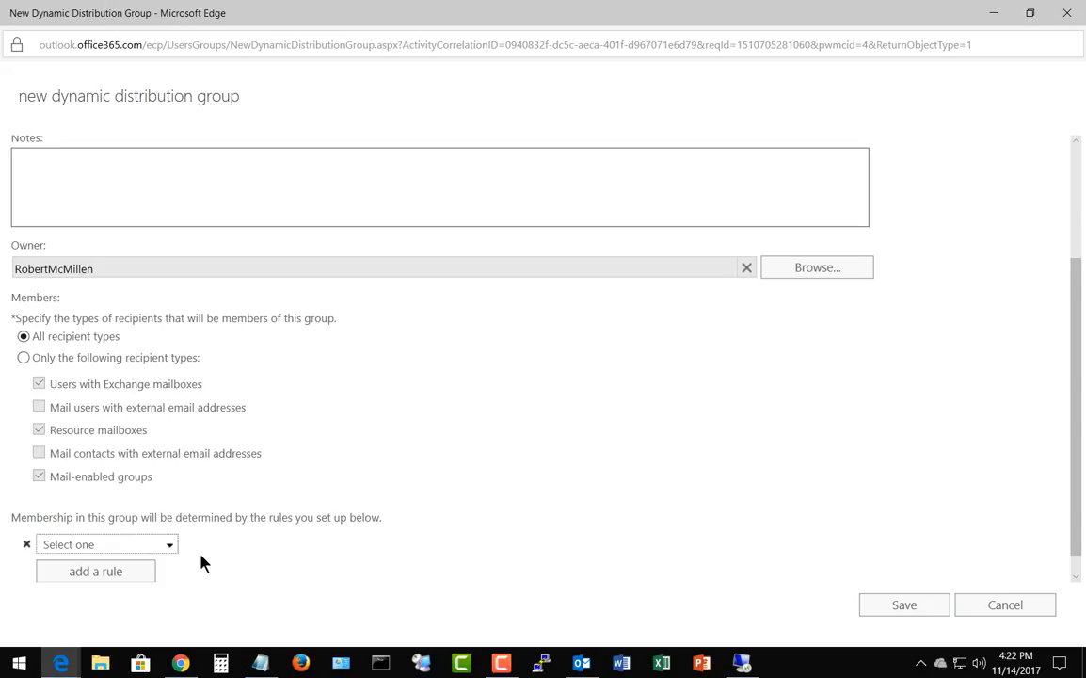
pyautogui.click(169, 544)
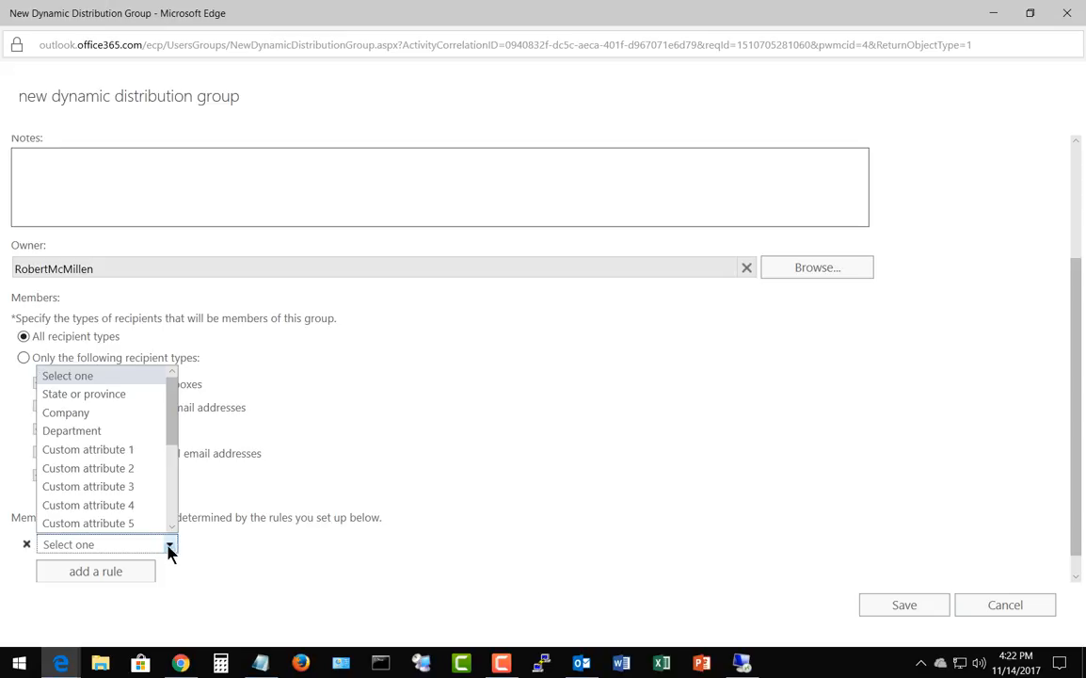
pyautogui.moveTo(157, 400)
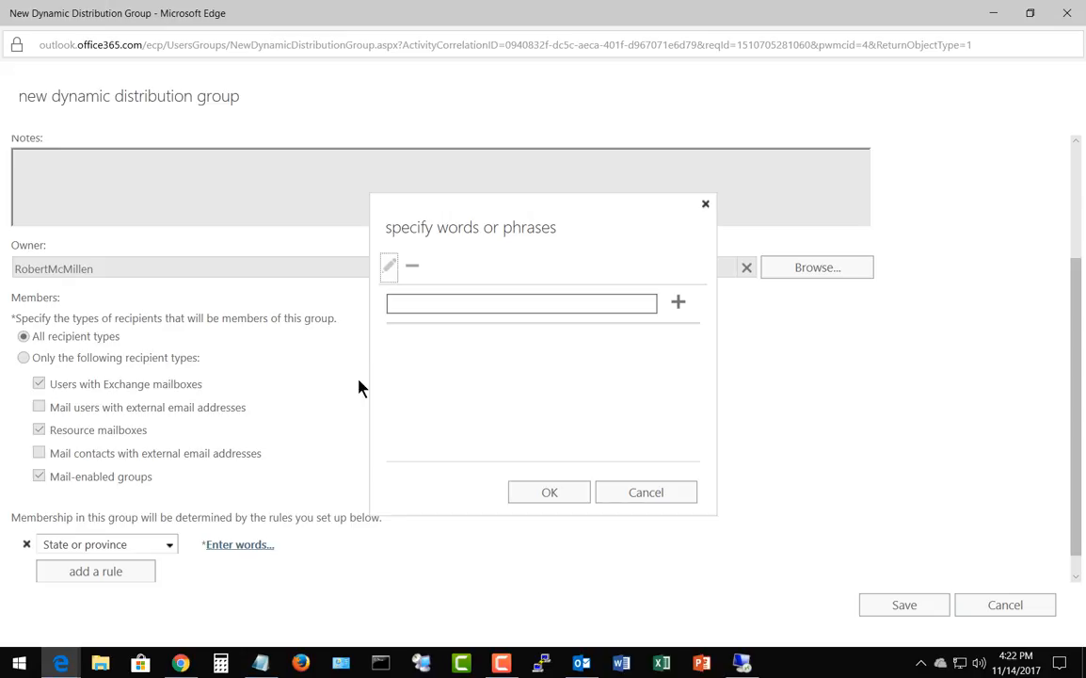
# Step: Enter OR as the matching word for the State or province rule and confirm
pyautogui.click(521, 302)
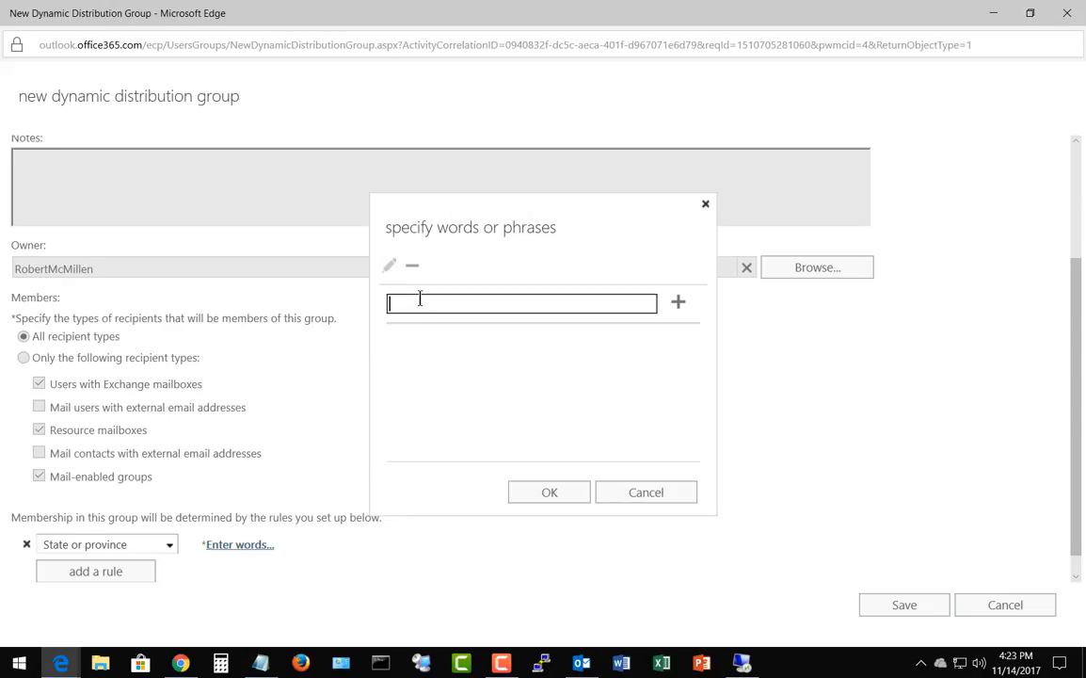
pyautogui.write('OR')
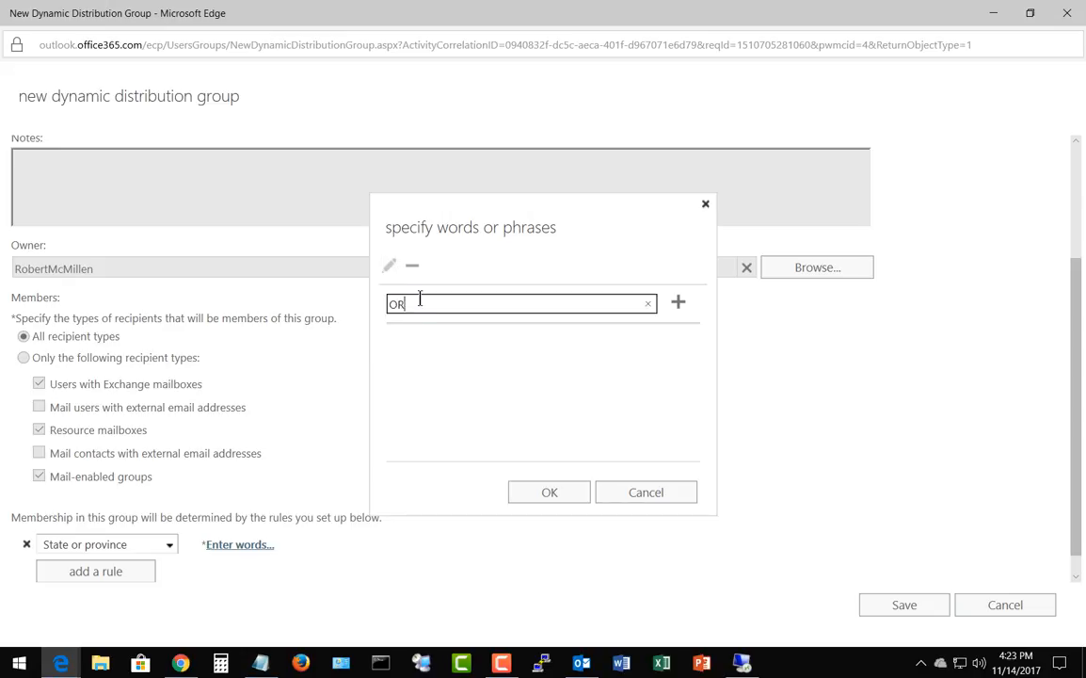
pyautogui.moveTo(496, 345)
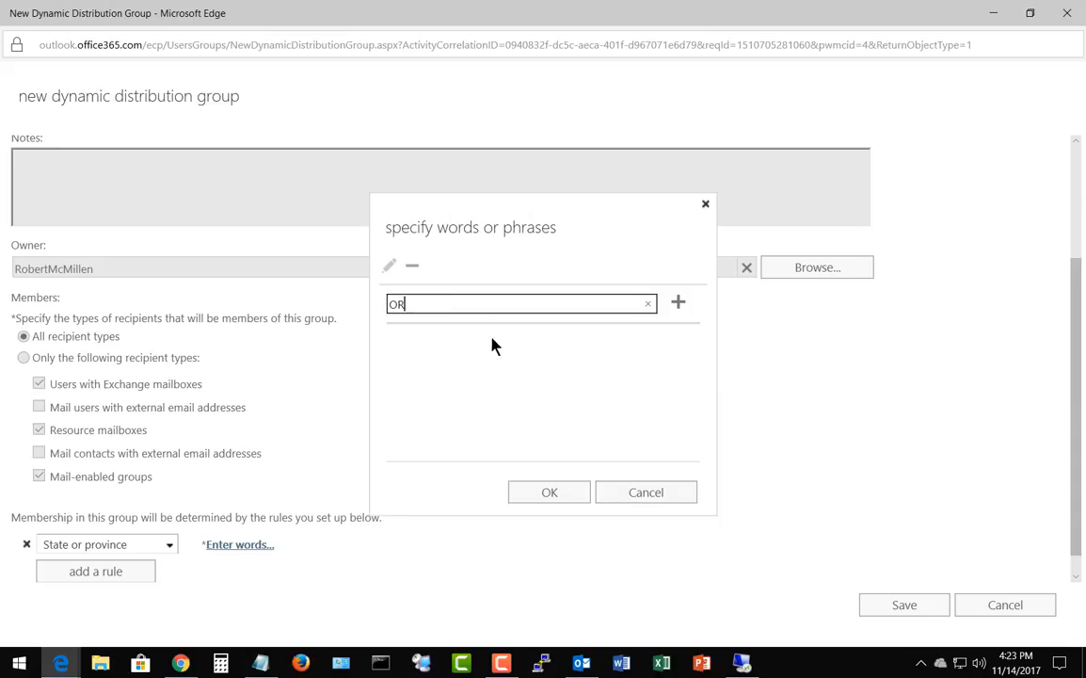
pyautogui.moveTo(582, 382)
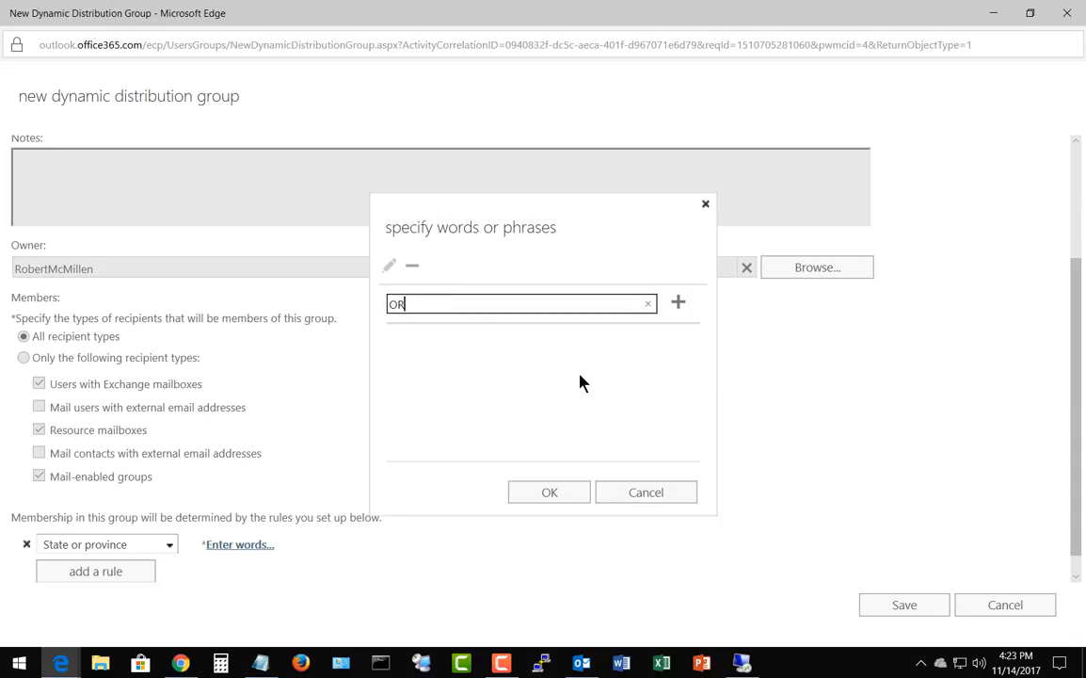
pyautogui.moveTo(605, 390)
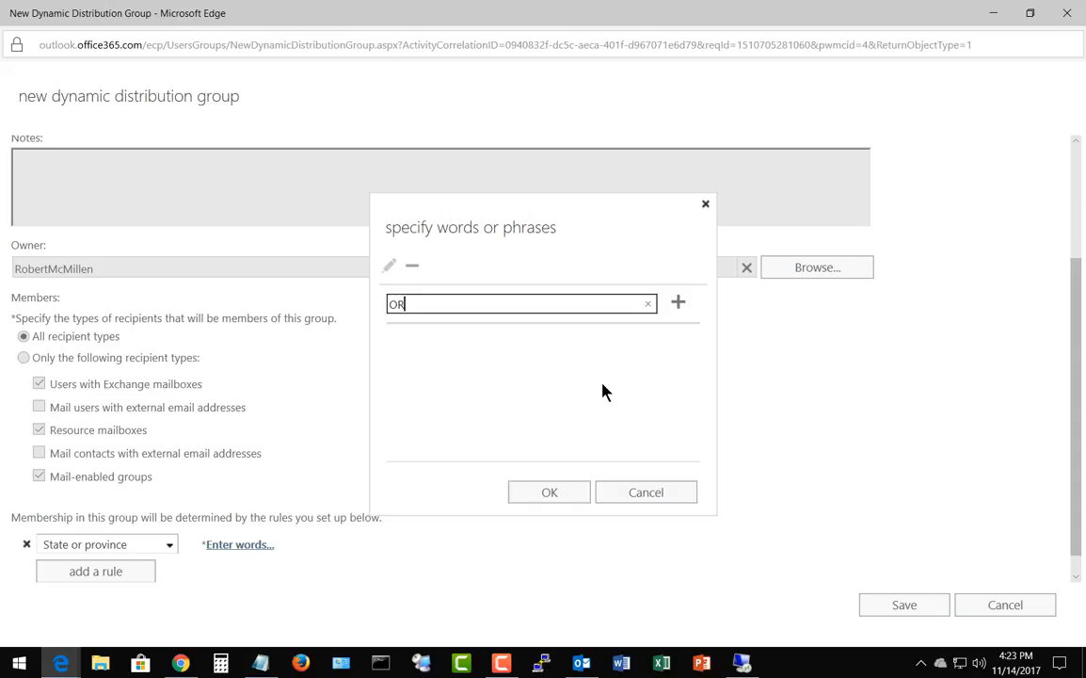
pyautogui.moveTo(565, 415)
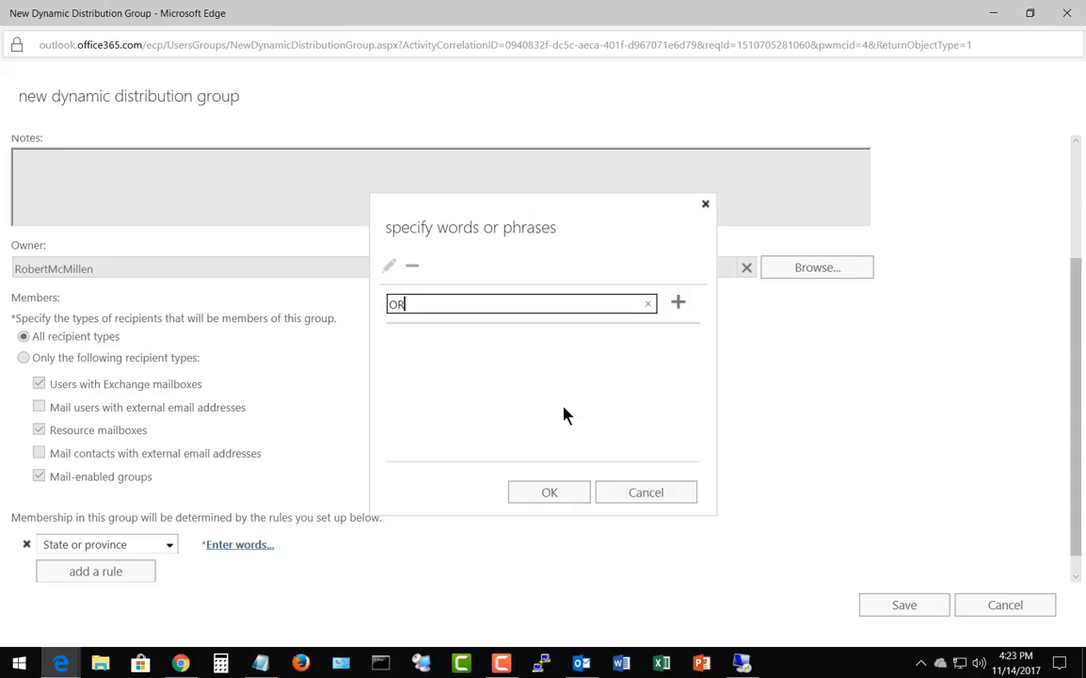
pyautogui.moveTo(681, 303)
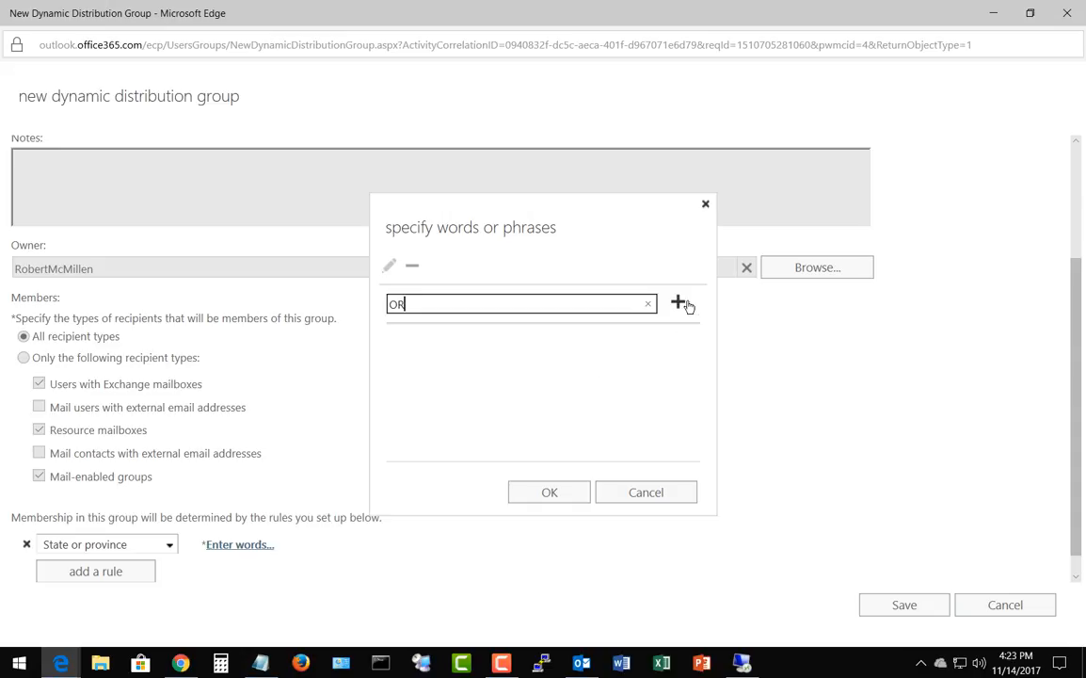
pyautogui.moveTo(679, 303)
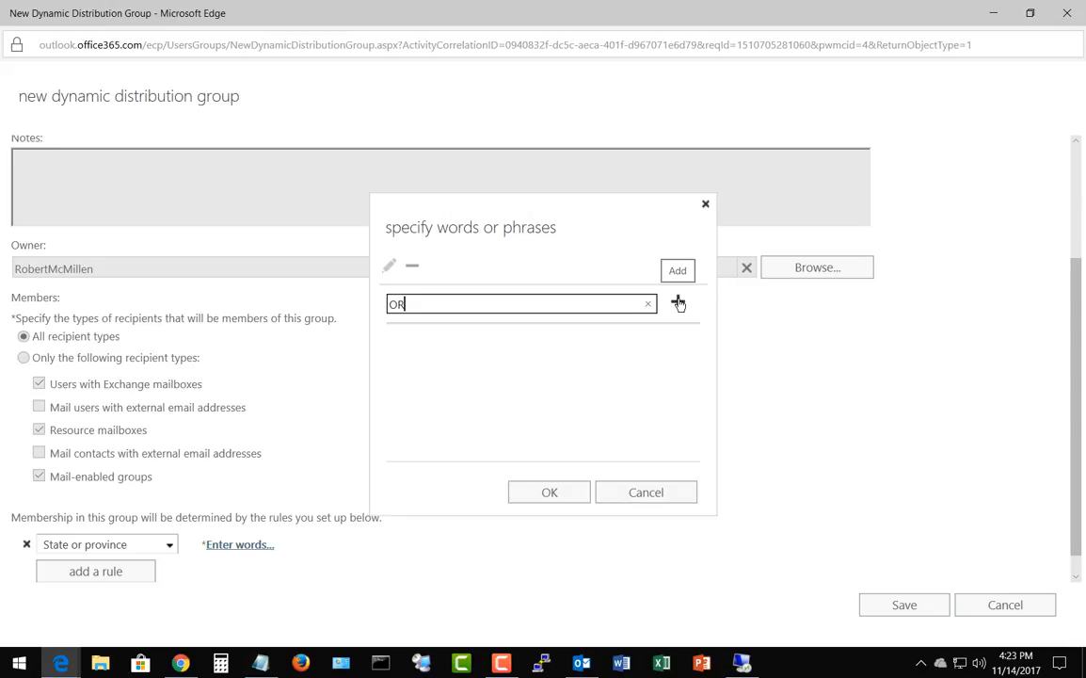
pyautogui.click(677, 270)
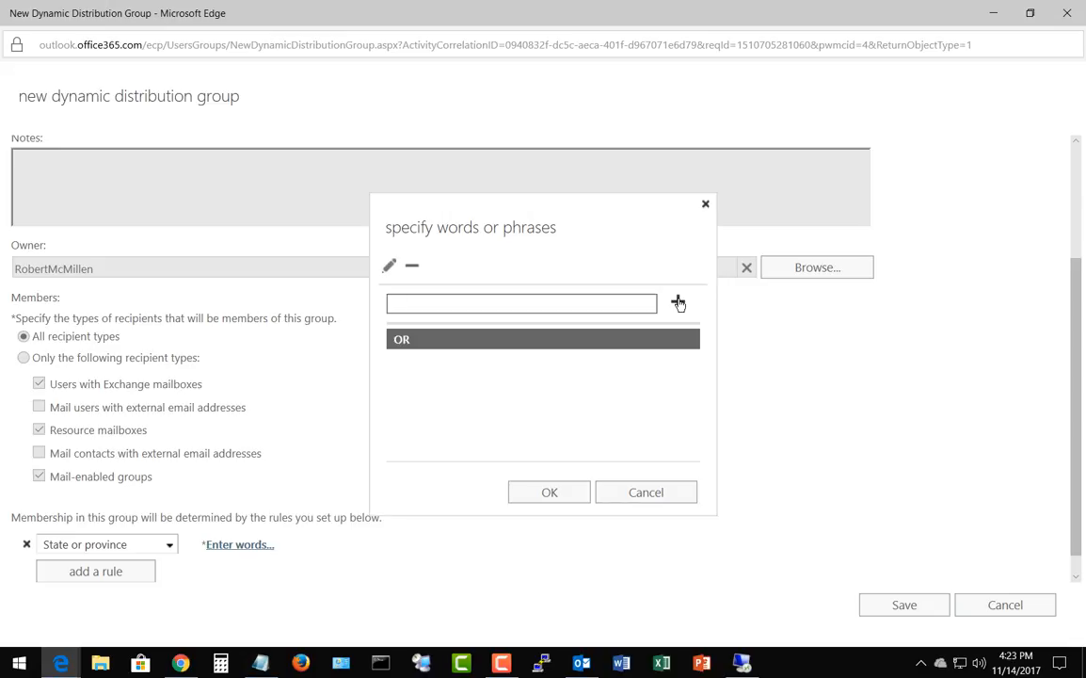
pyautogui.moveTo(550, 491)
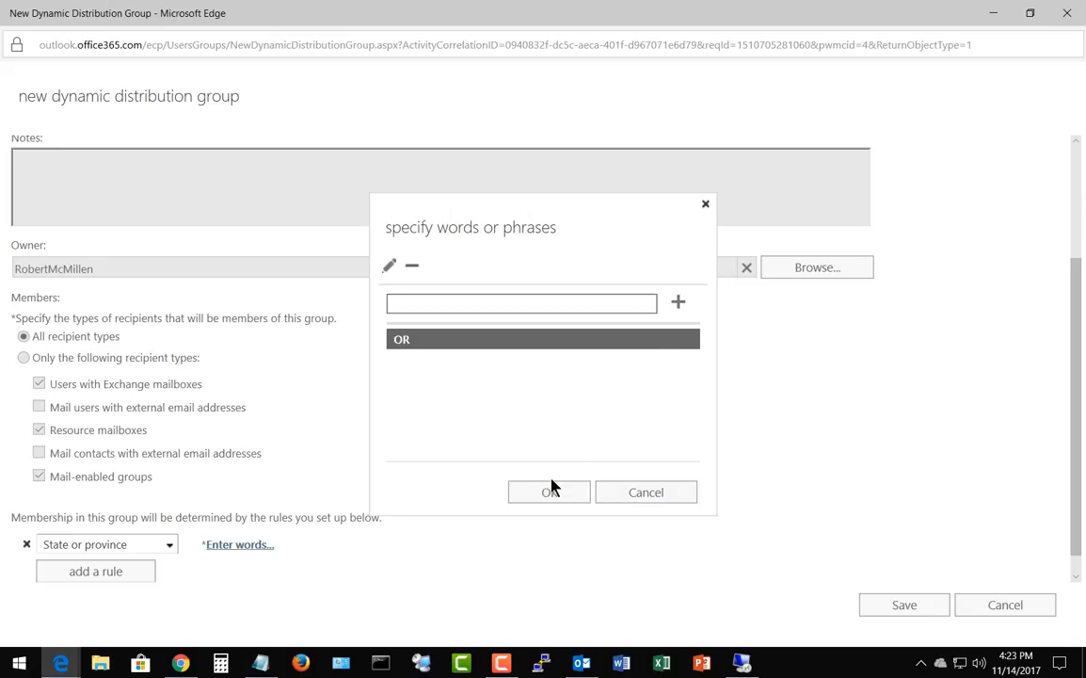
pyautogui.click(549, 491)
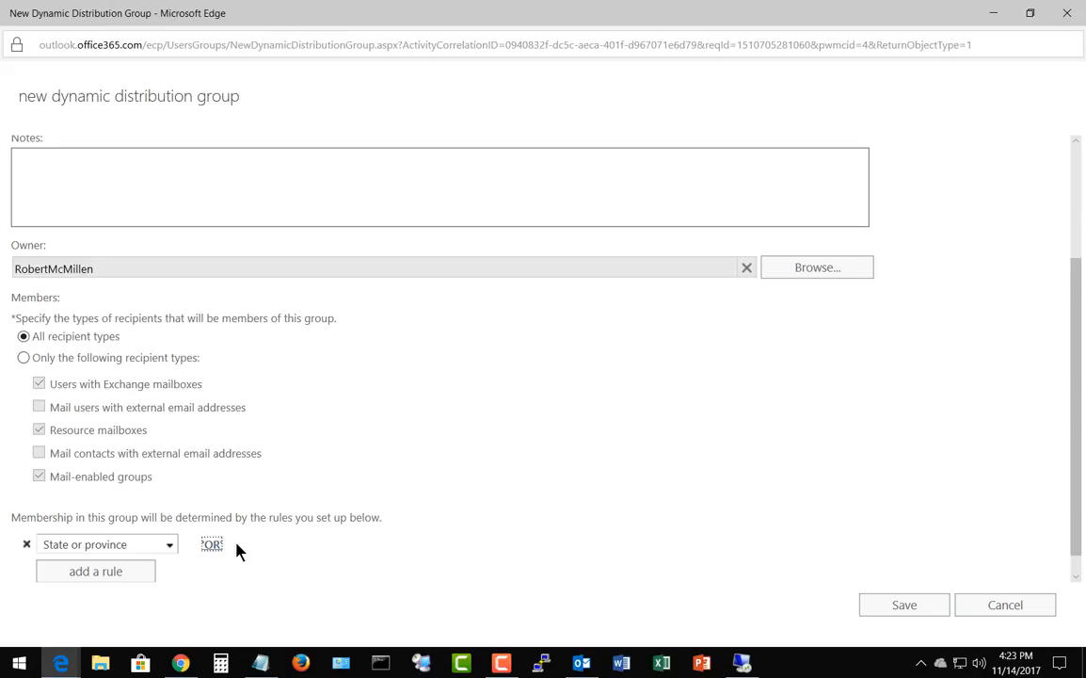
pyautogui.moveTo(255, 546)
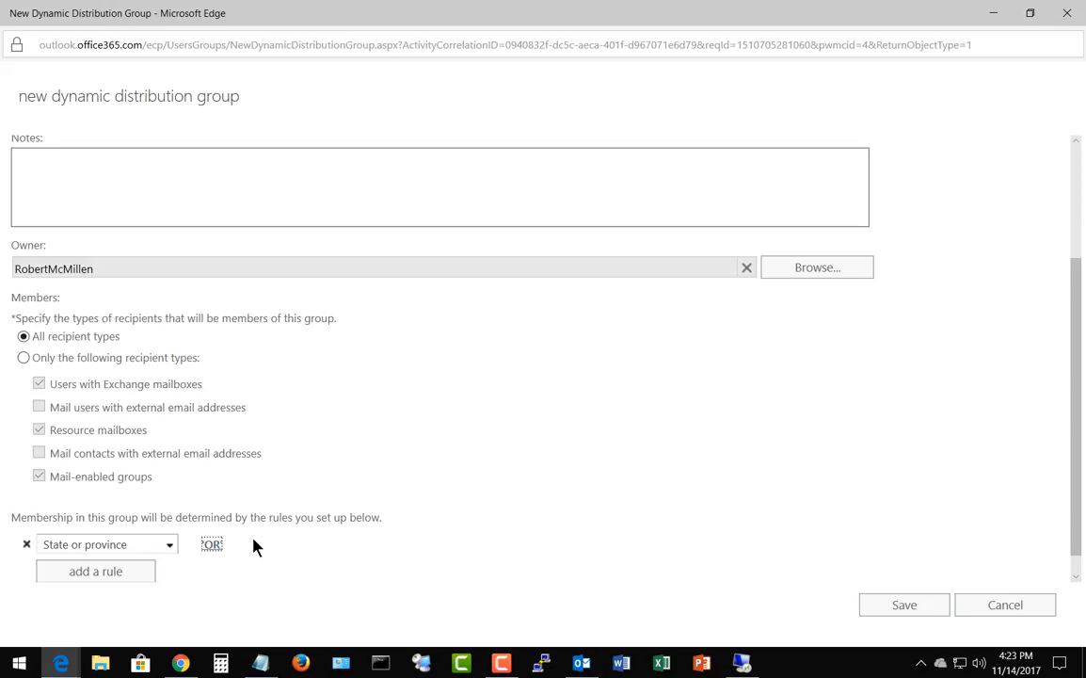
pyautogui.moveTo(903, 604)
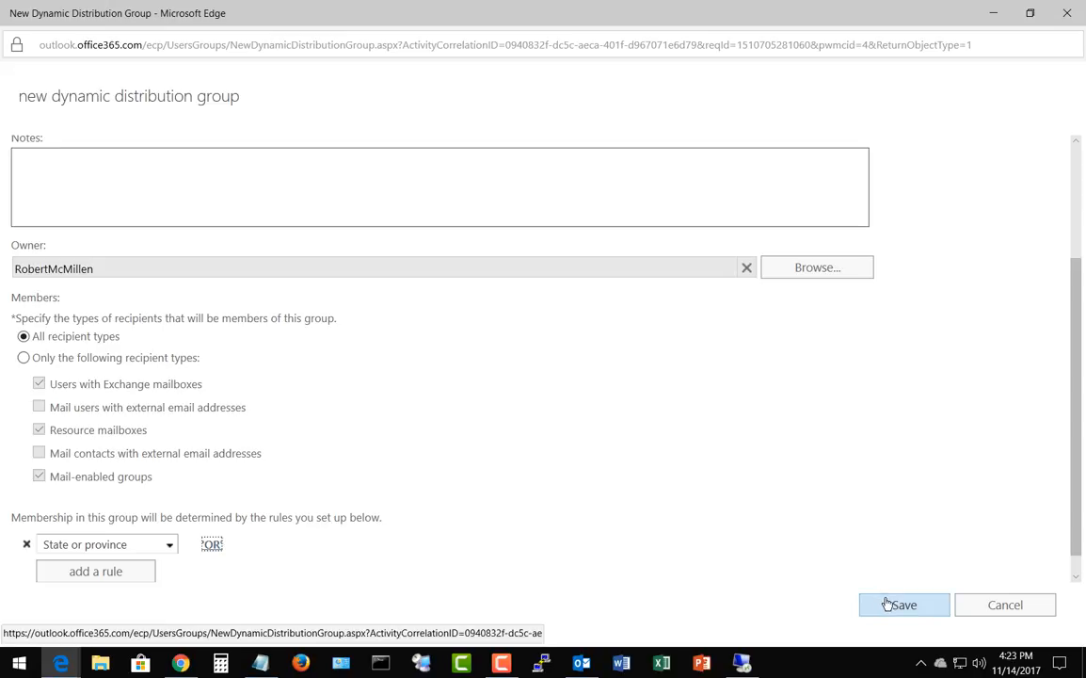
# Step: Save the DynGroup dynamic distribution group
pyautogui.click(903, 604)
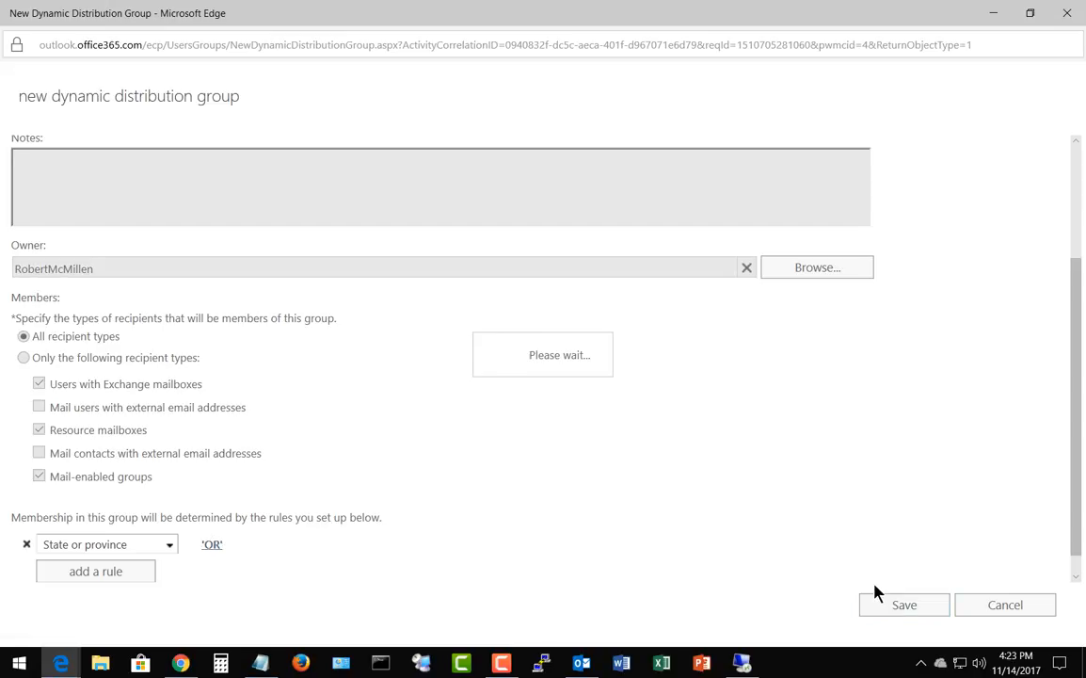
pyautogui.click(1004, 604)
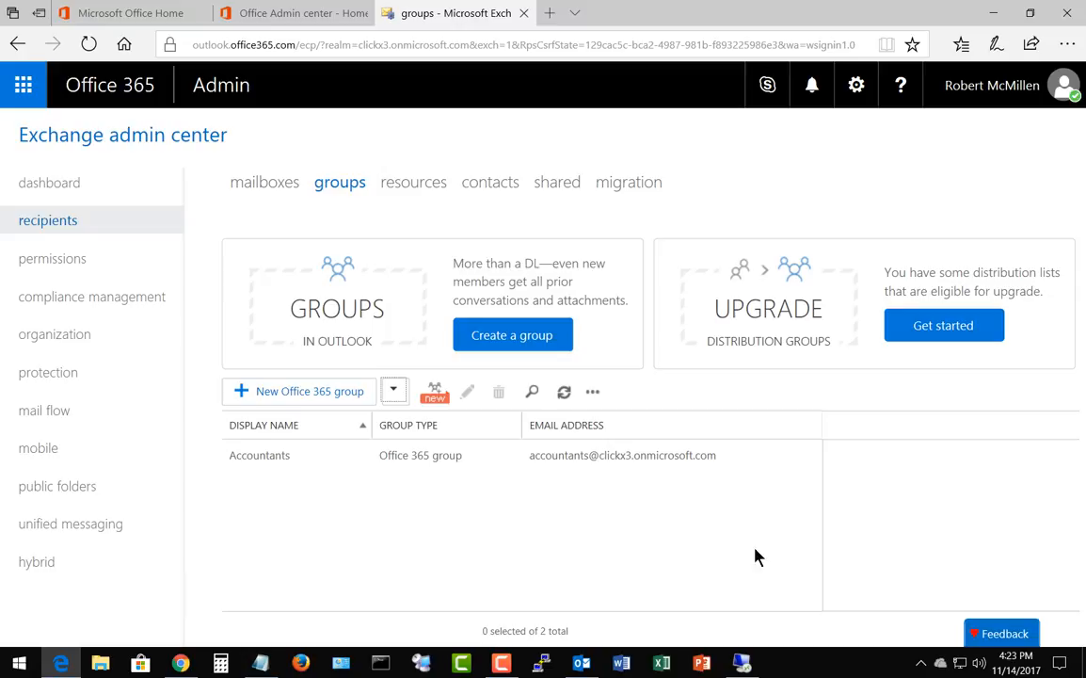
pyautogui.click(259, 454)
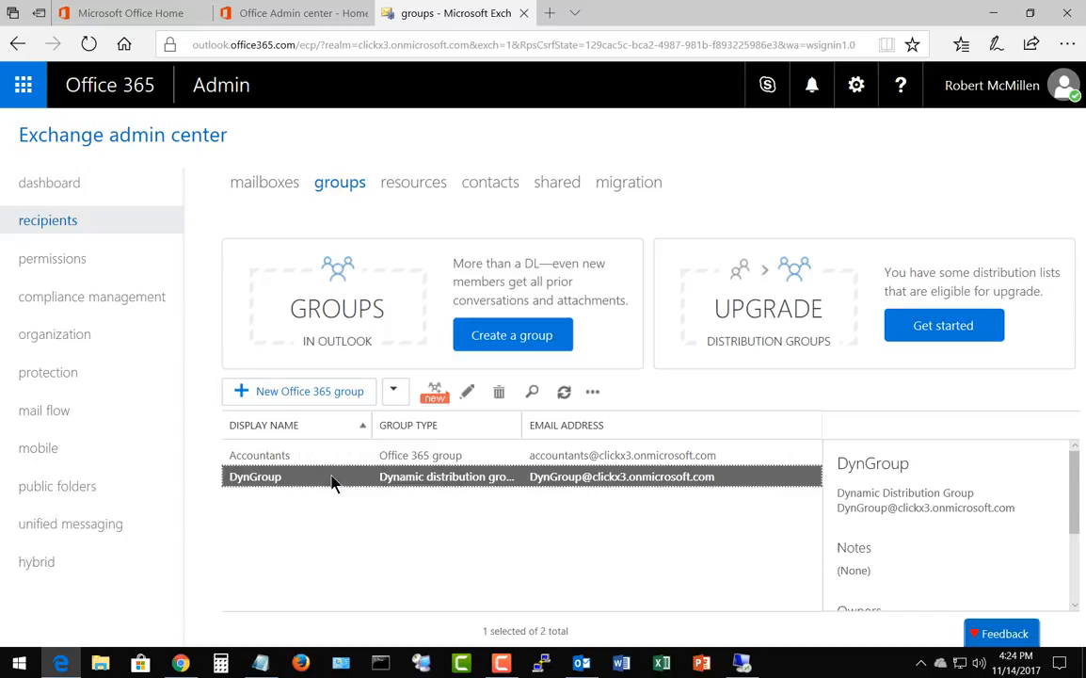
pyautogui.scroll(-3)
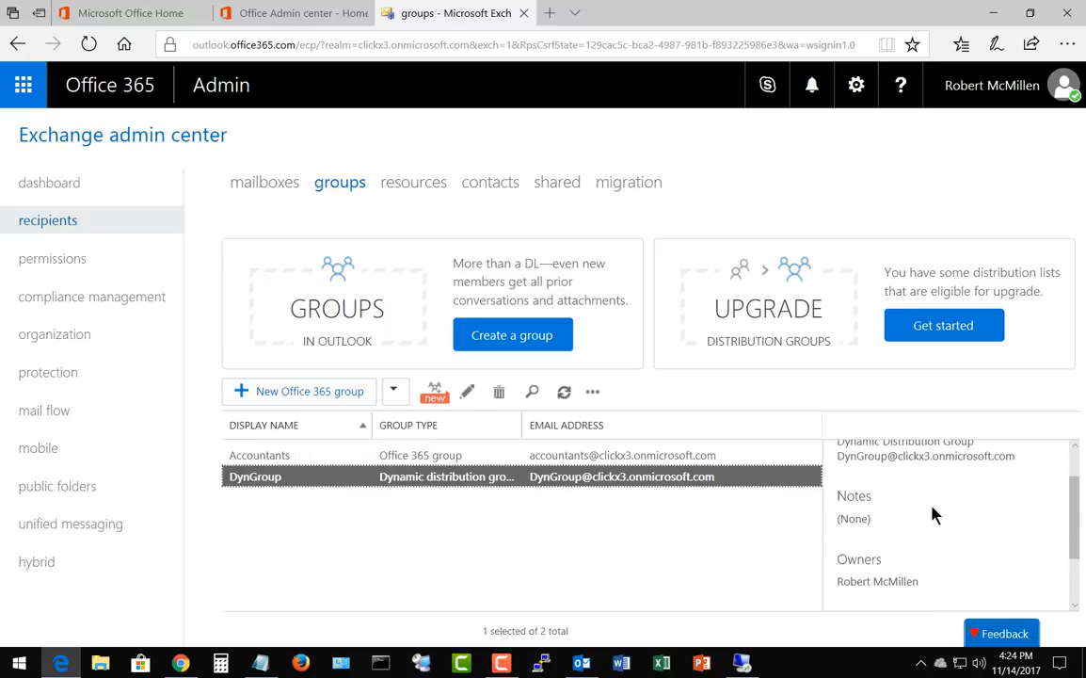
pyautogui.scroll(-3)
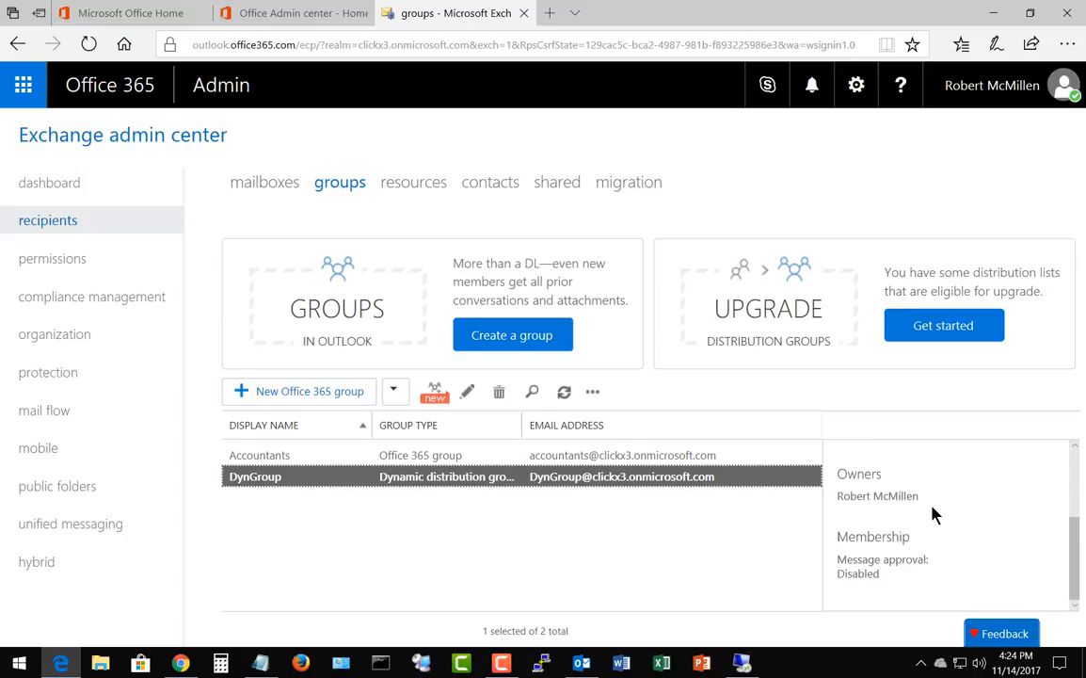
pyautogui.scroll(3)
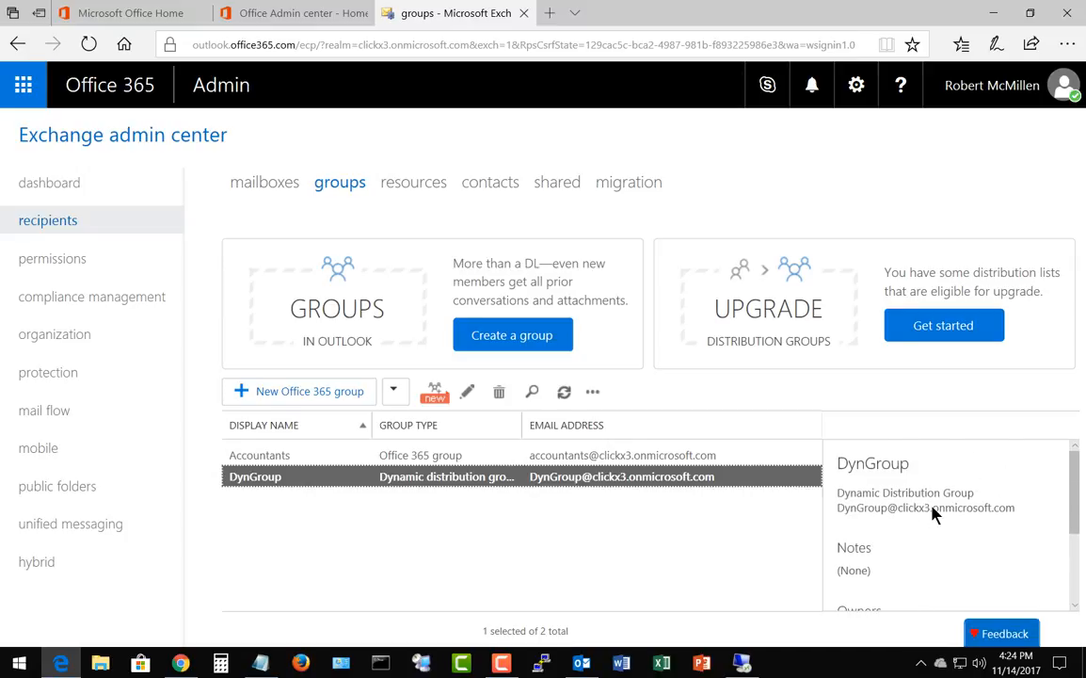
pyautogui.moveTo(877, 508)
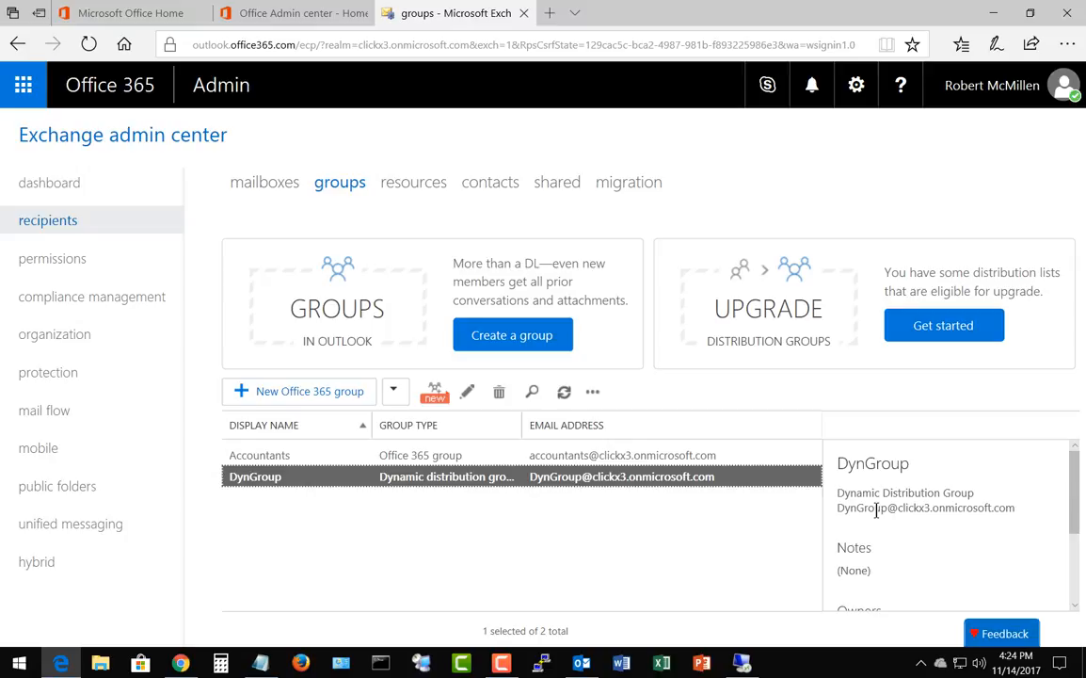
pyautogui.moveTo(882, 526)
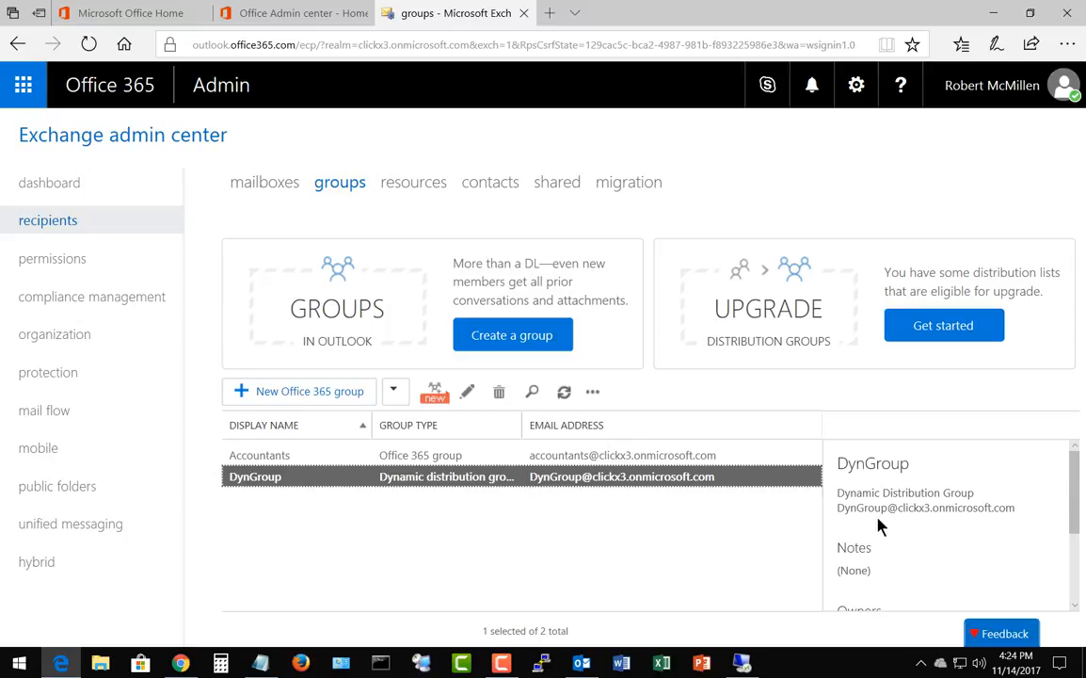
pyautogui.click(468, 520)
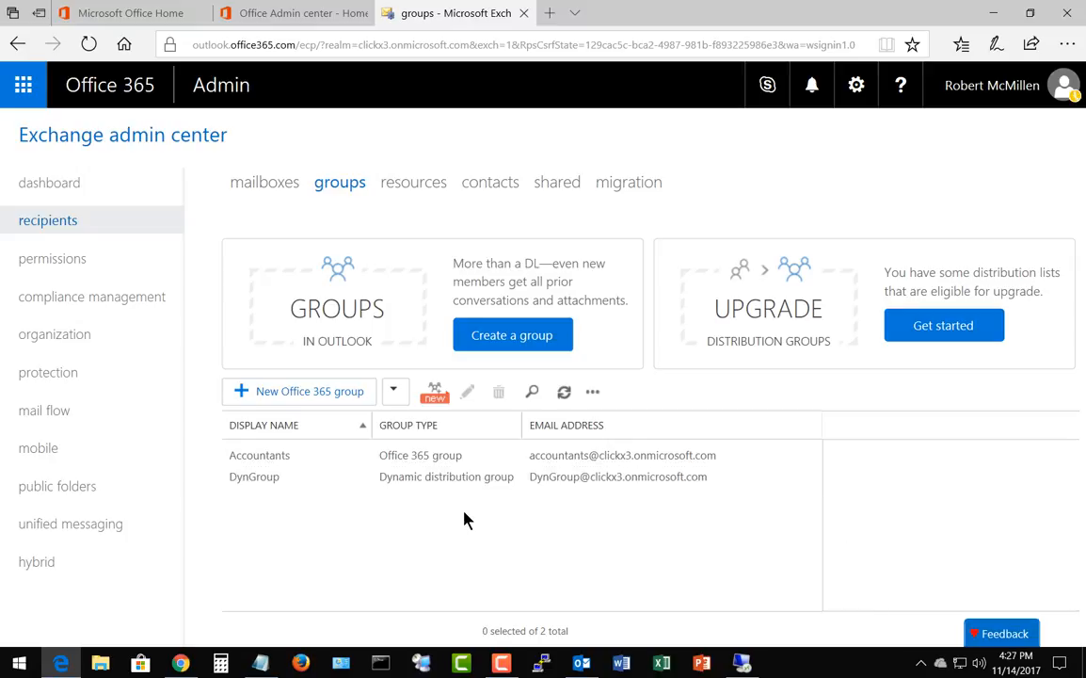
pyautogui.moveTo(461, 504)
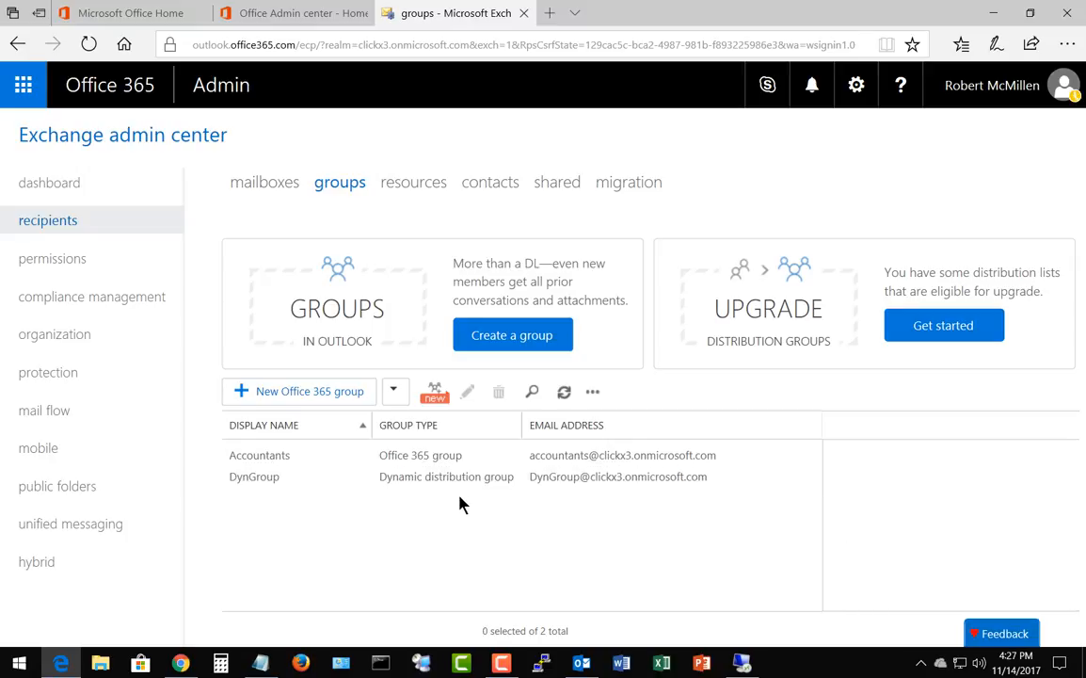
pyautogui.moveTo(448, 527)
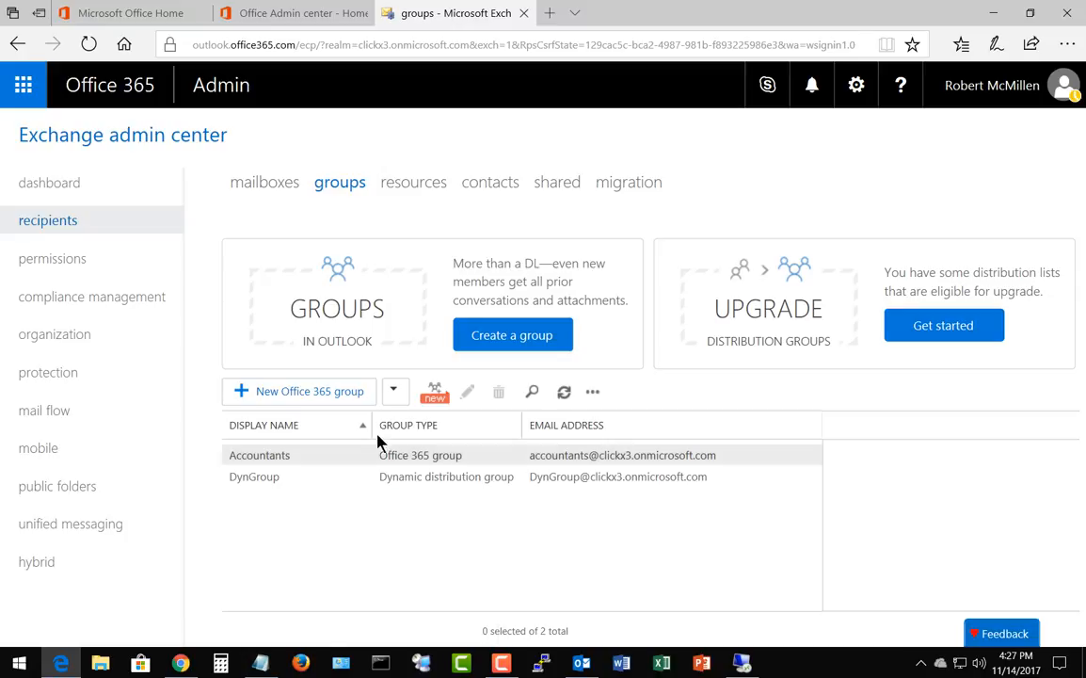
# Step: Show the mailboxes list with Jane Doe Smith and Robert McMillen
pyautogui.click(266, 182)
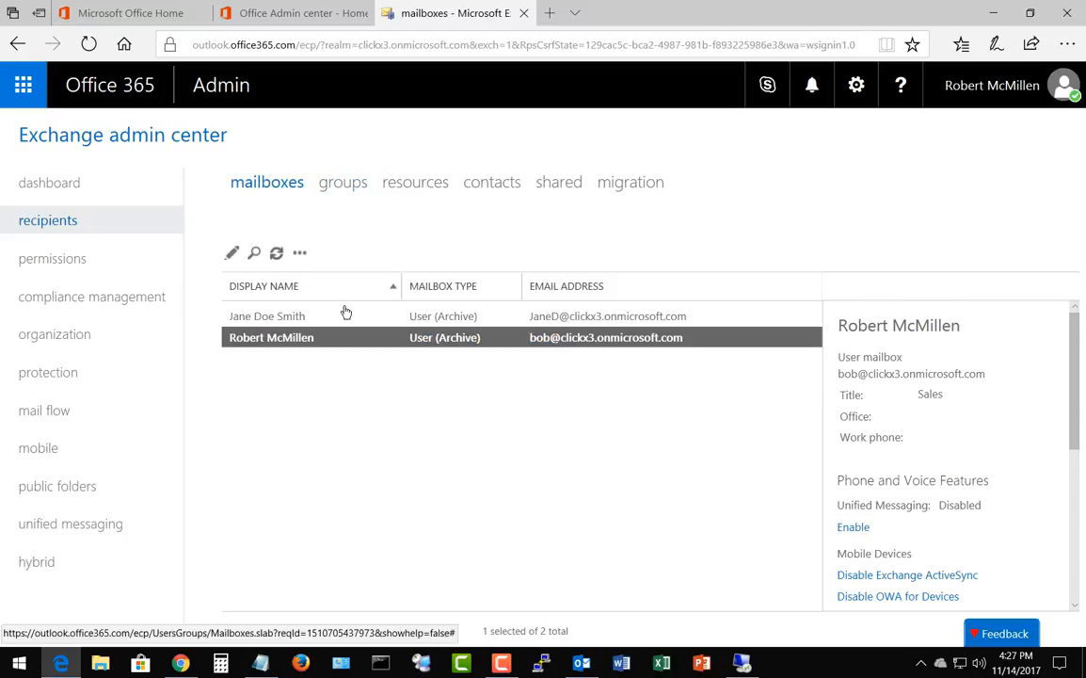
pyautogui.moveTo(391, 325)
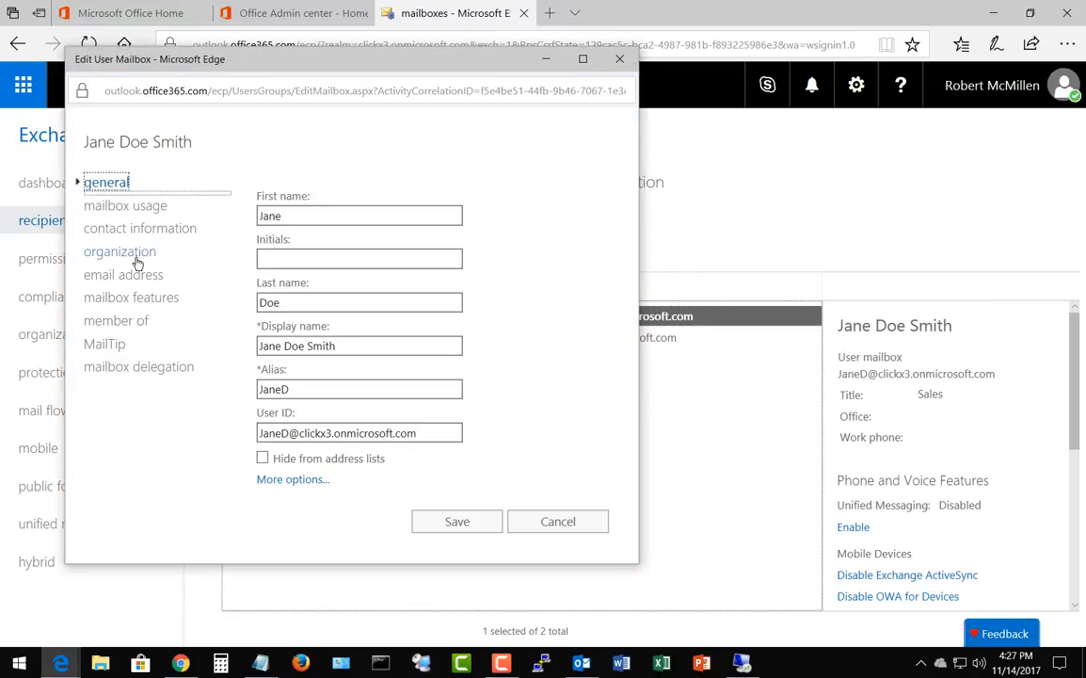
# Step: Verify Jane Doe Smith's State/Province is OR, then cancel without changes
pyautogui.click(143, 228)
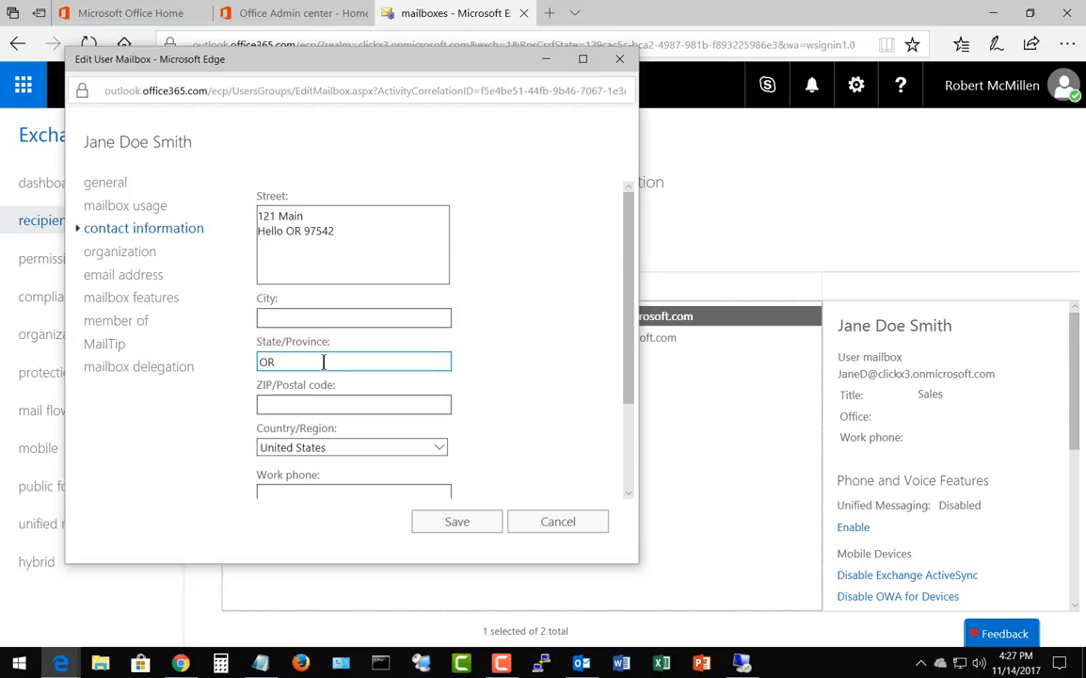
pyautogui.click(353, 361)
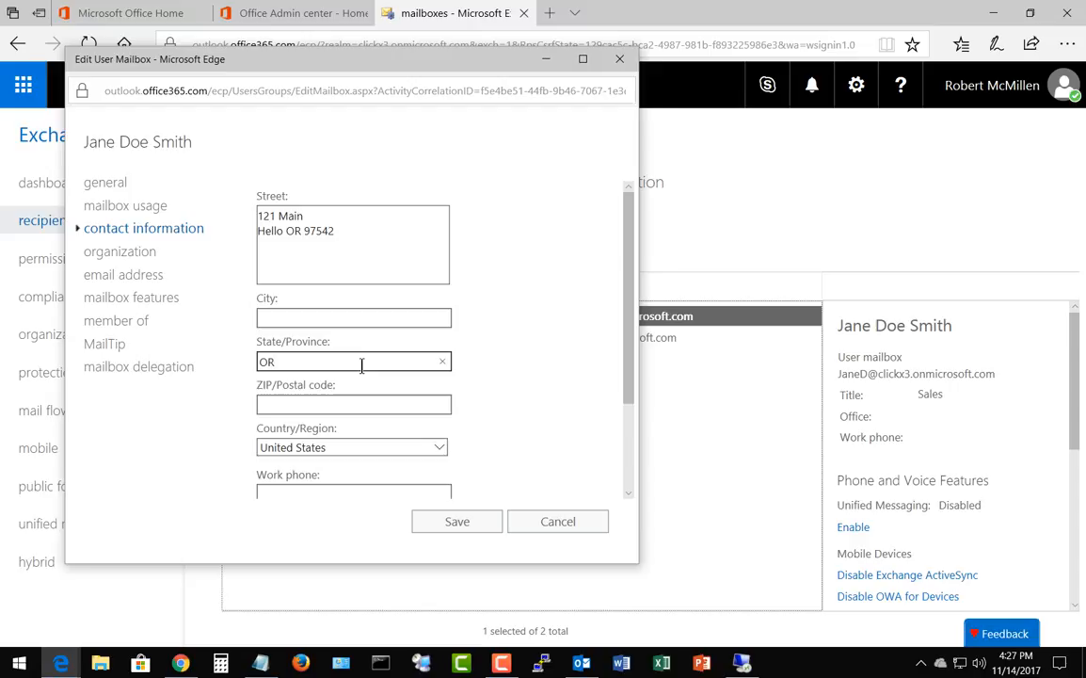
pyautogui.moveTo(524, 516)
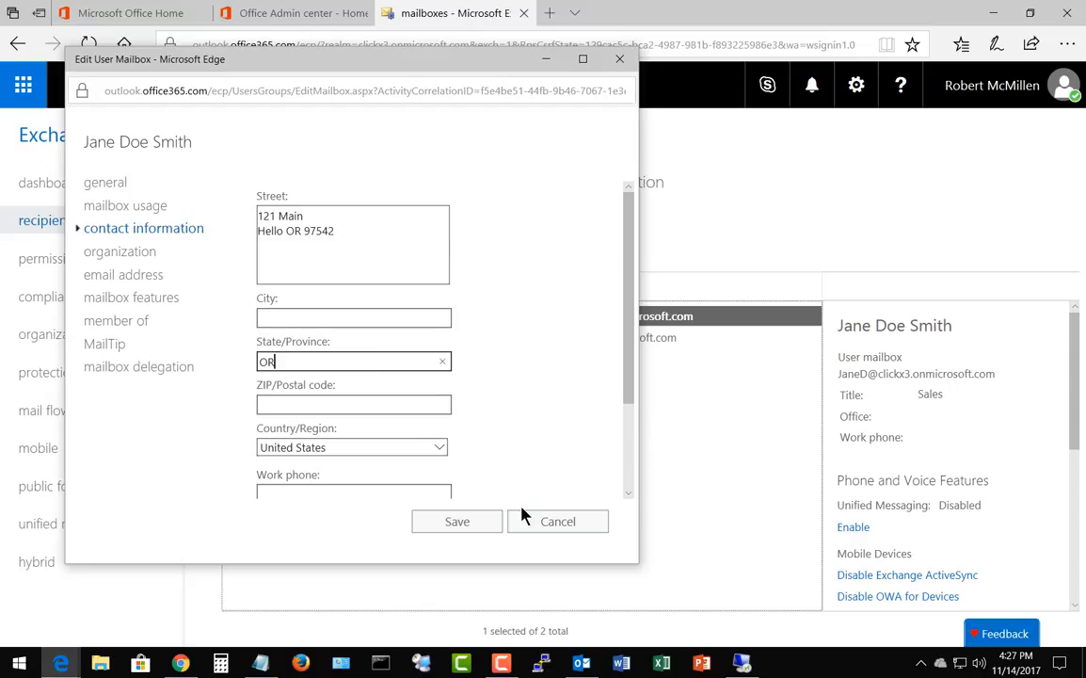
pyautogui.moveTo(557, 521)
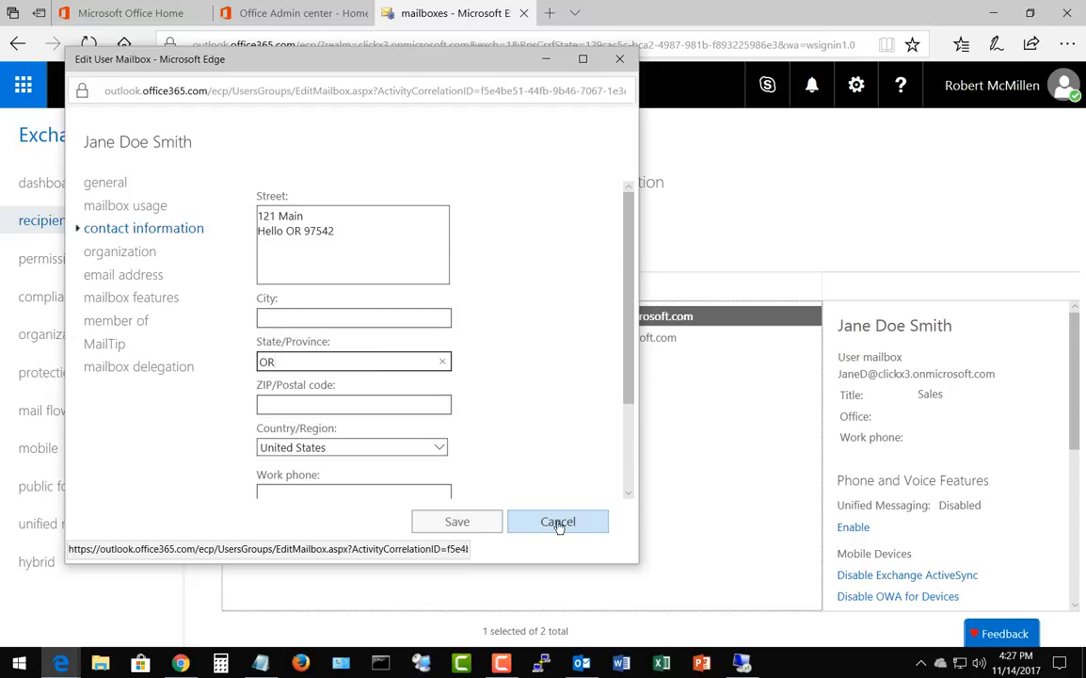
pyautogui.click(557, 522)
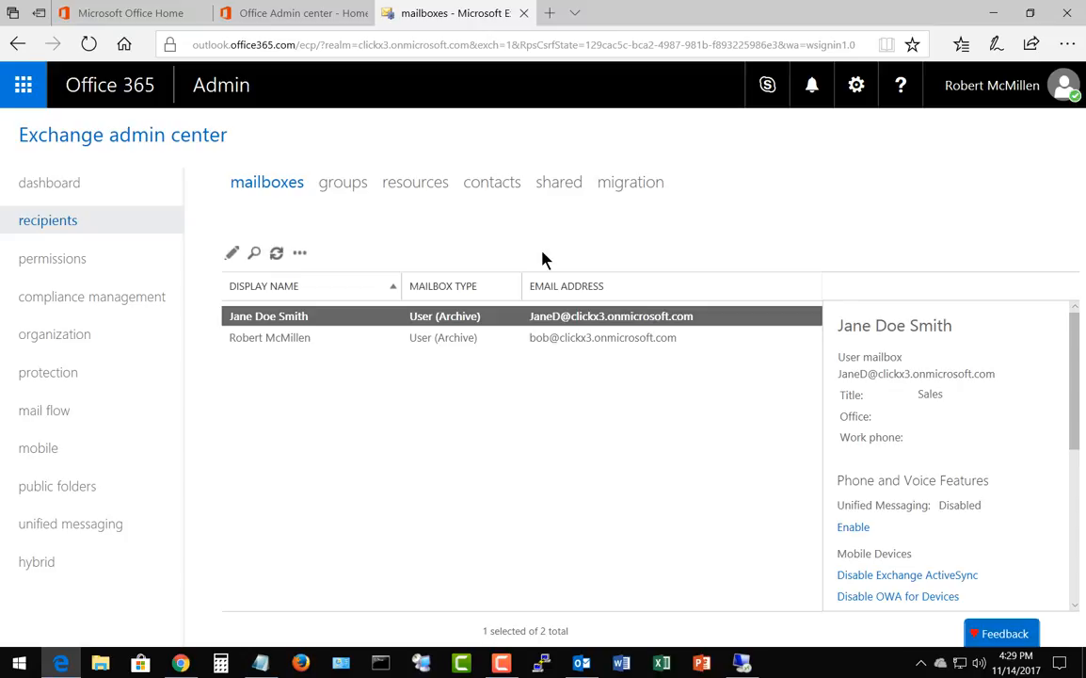